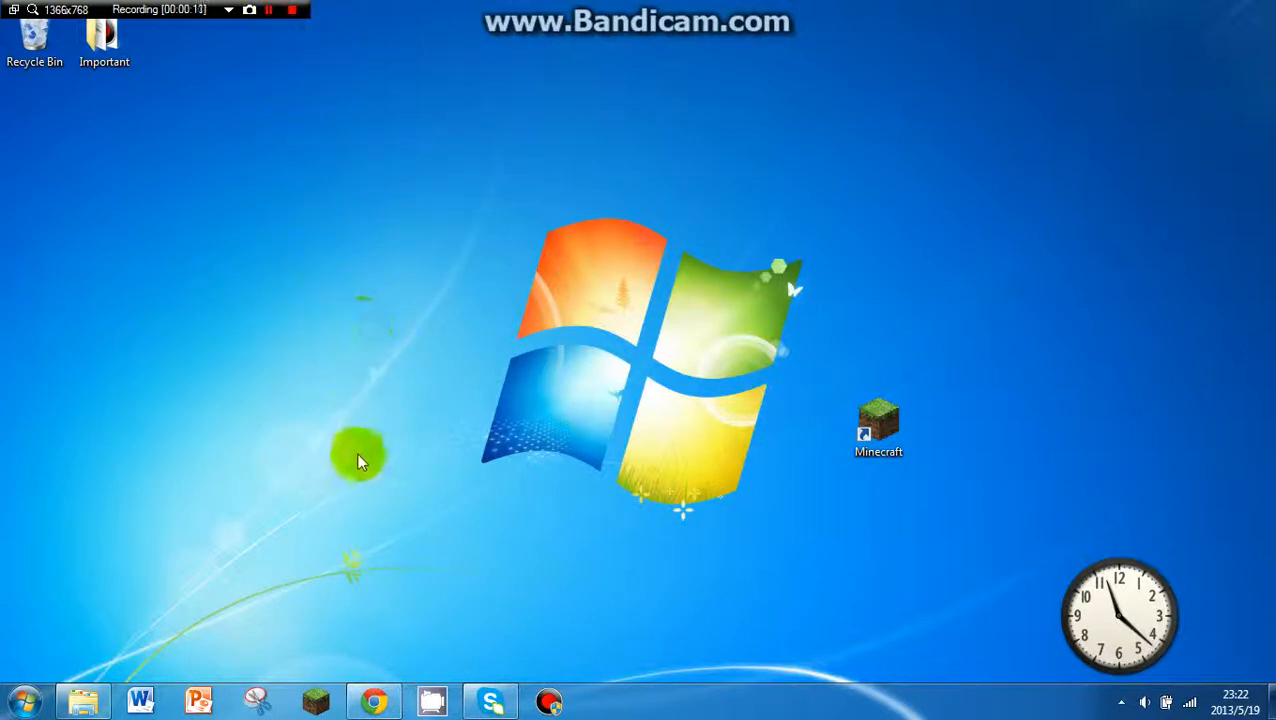
mouse_move(376, 504)
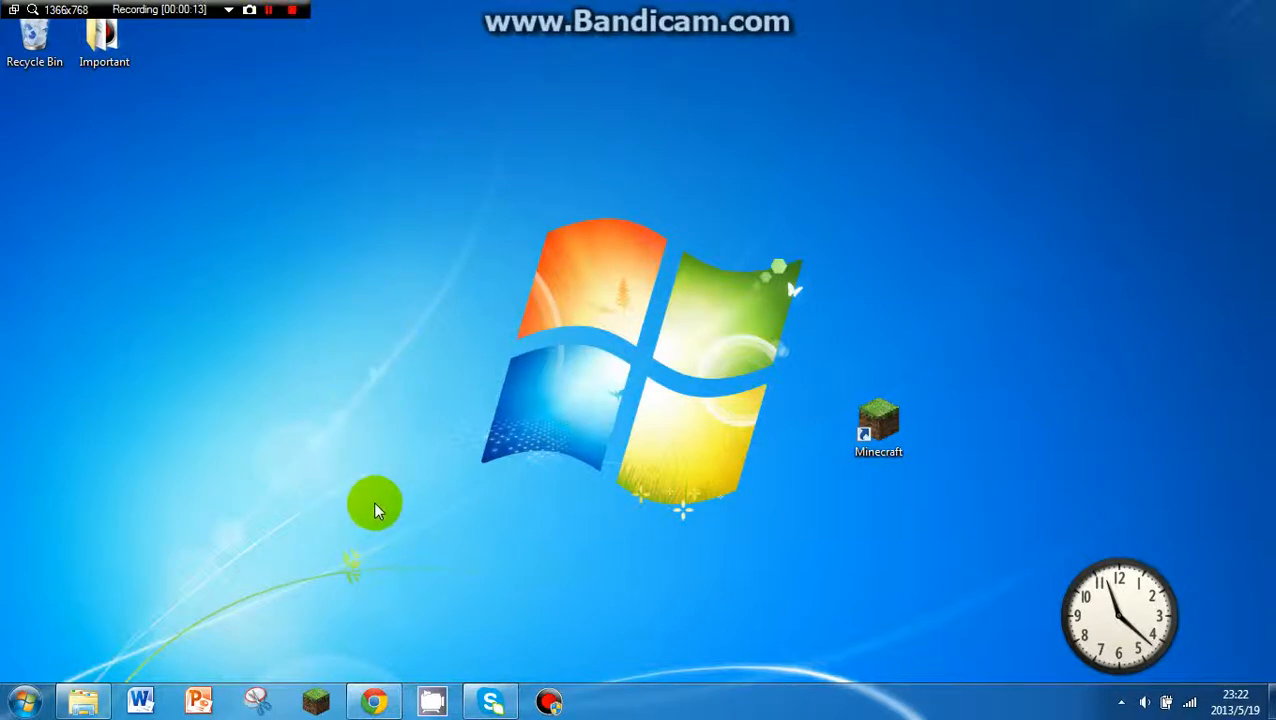
mouse_move(376, 456)
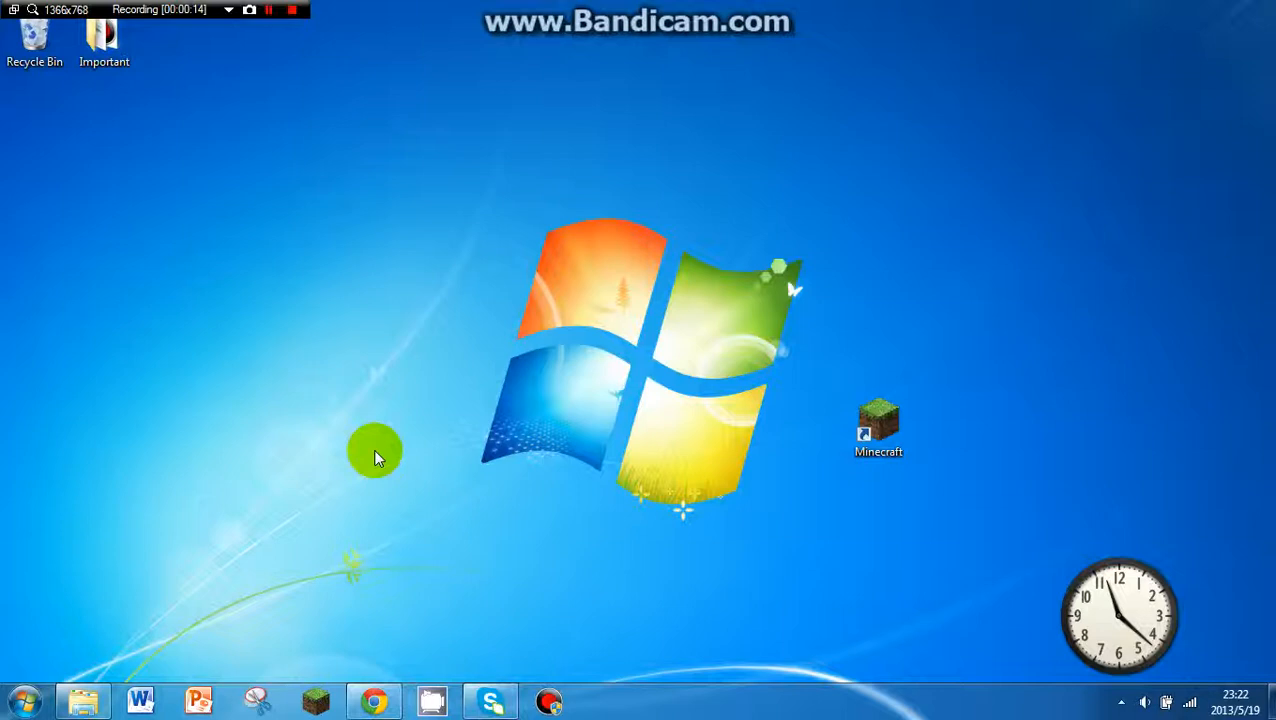
mouse_move(382, 456)
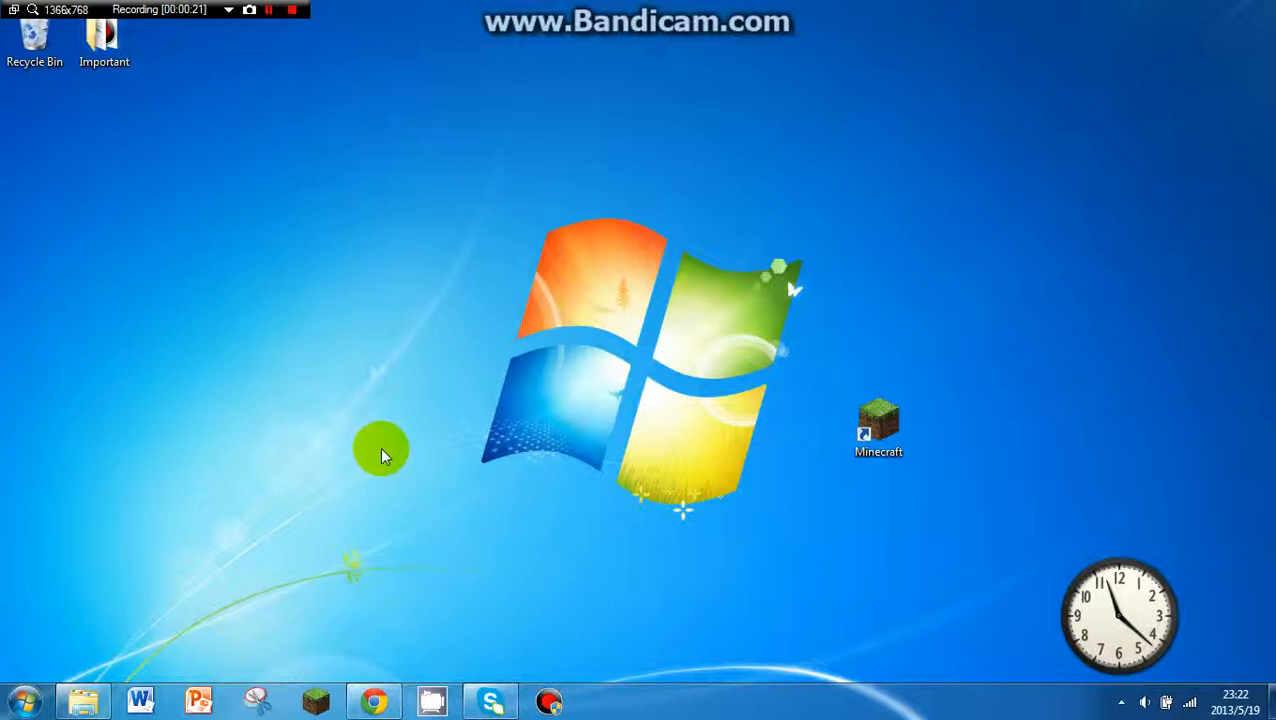
mouse_move(398, 448)
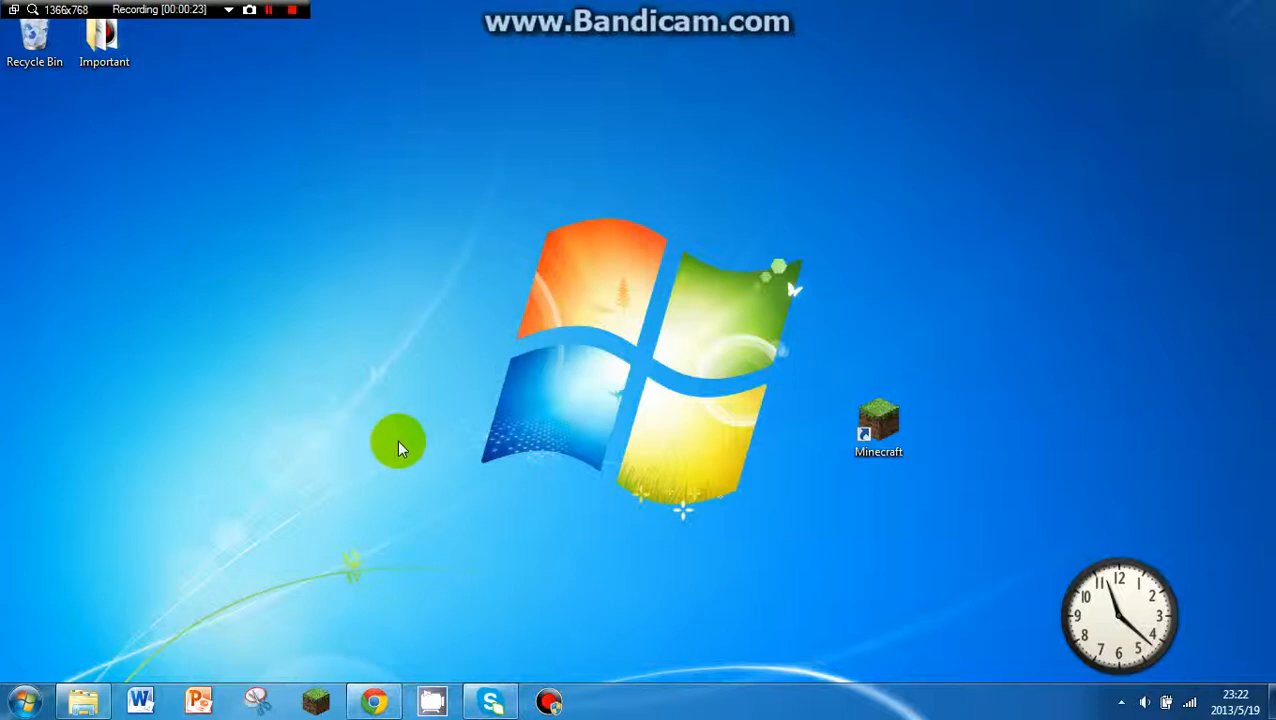
mouse_move(404, 442)
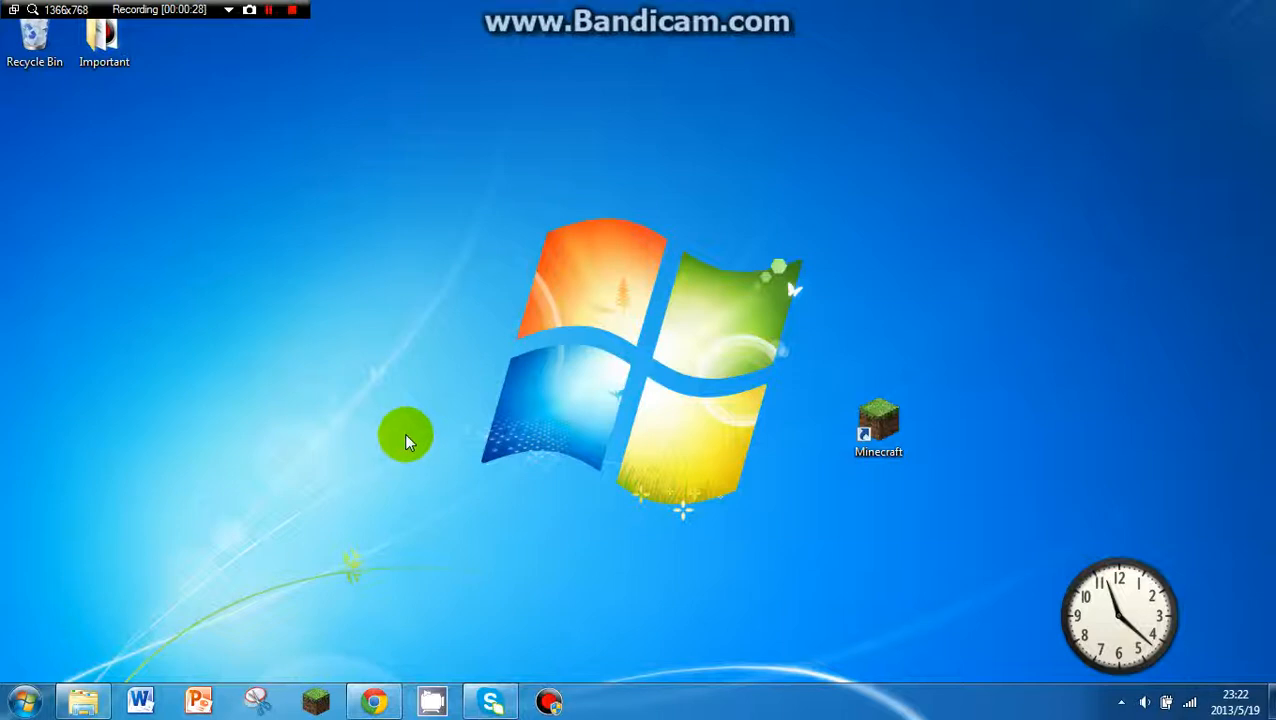
mouse_move(170, 52)
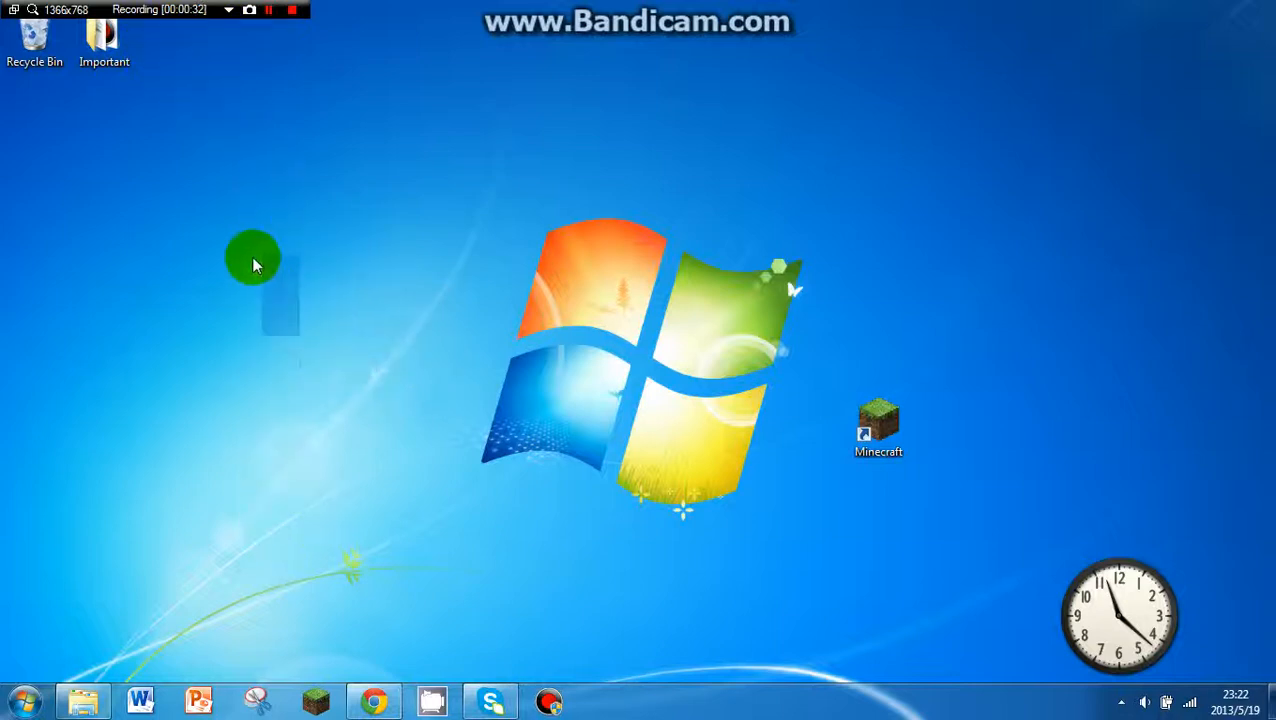
Tidy the desktop icons and bring up Google Chrome from the taskbar.
drag(252, 256, 384, 408)
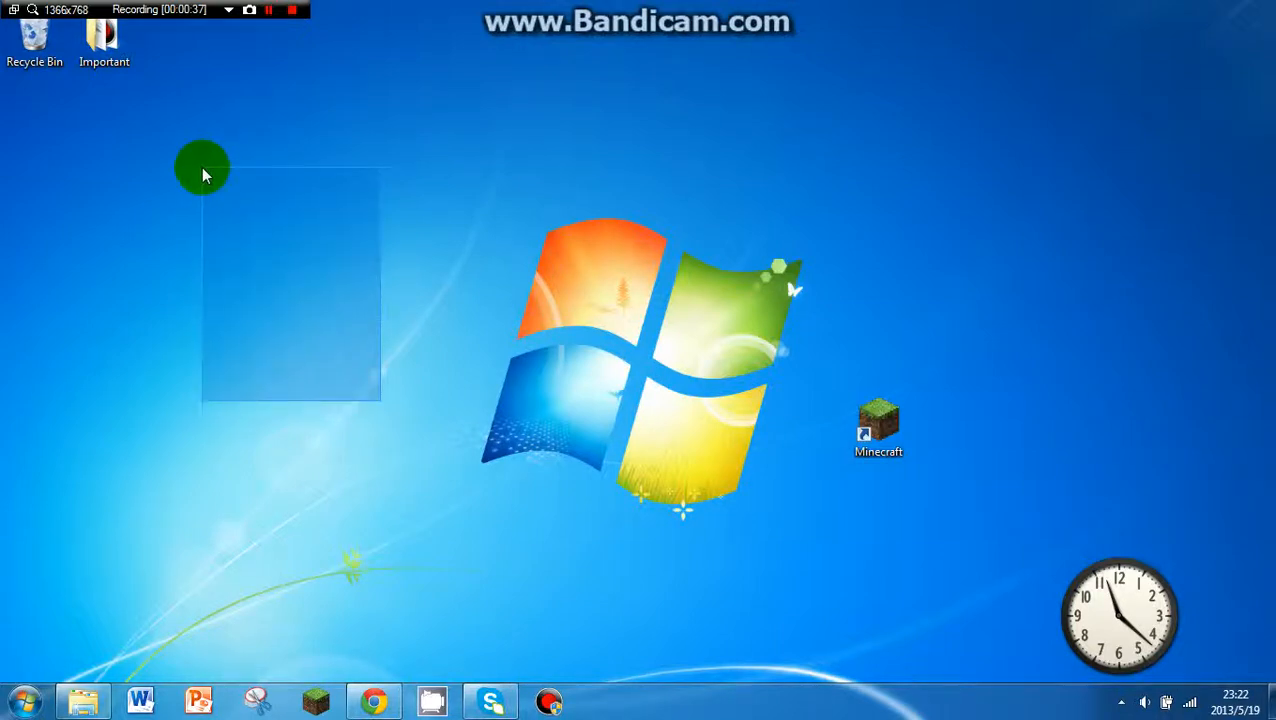
drag(202, 168, 536, 532)
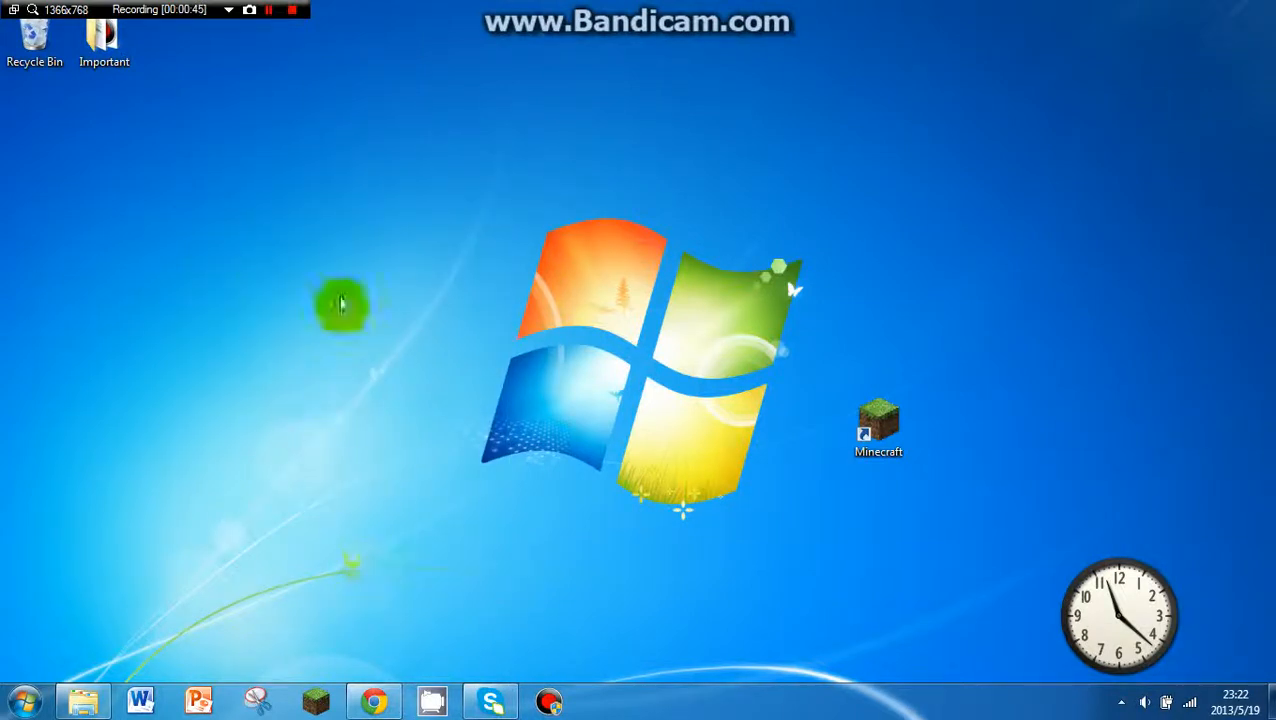
right_click(340, 304)
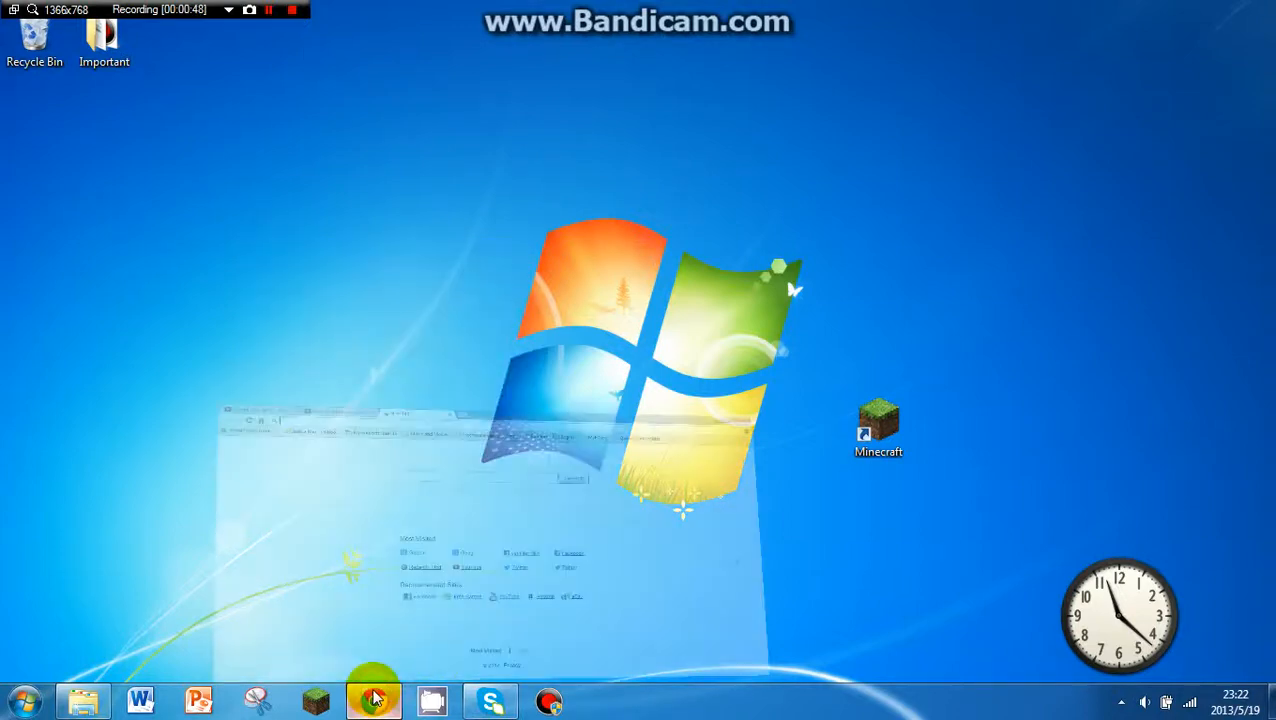
Search Google for 'hamachi' and go to the LogMeIn Hamachi download result.
click(372, 700)
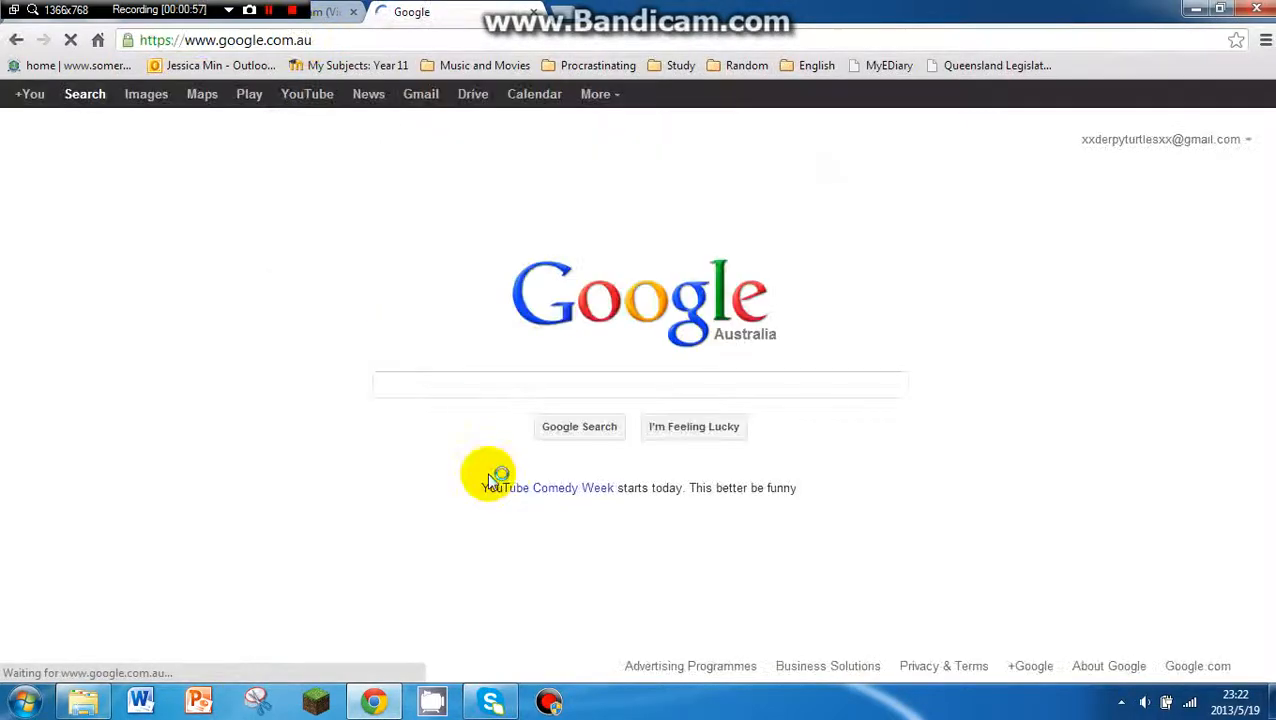
text(hamachi)
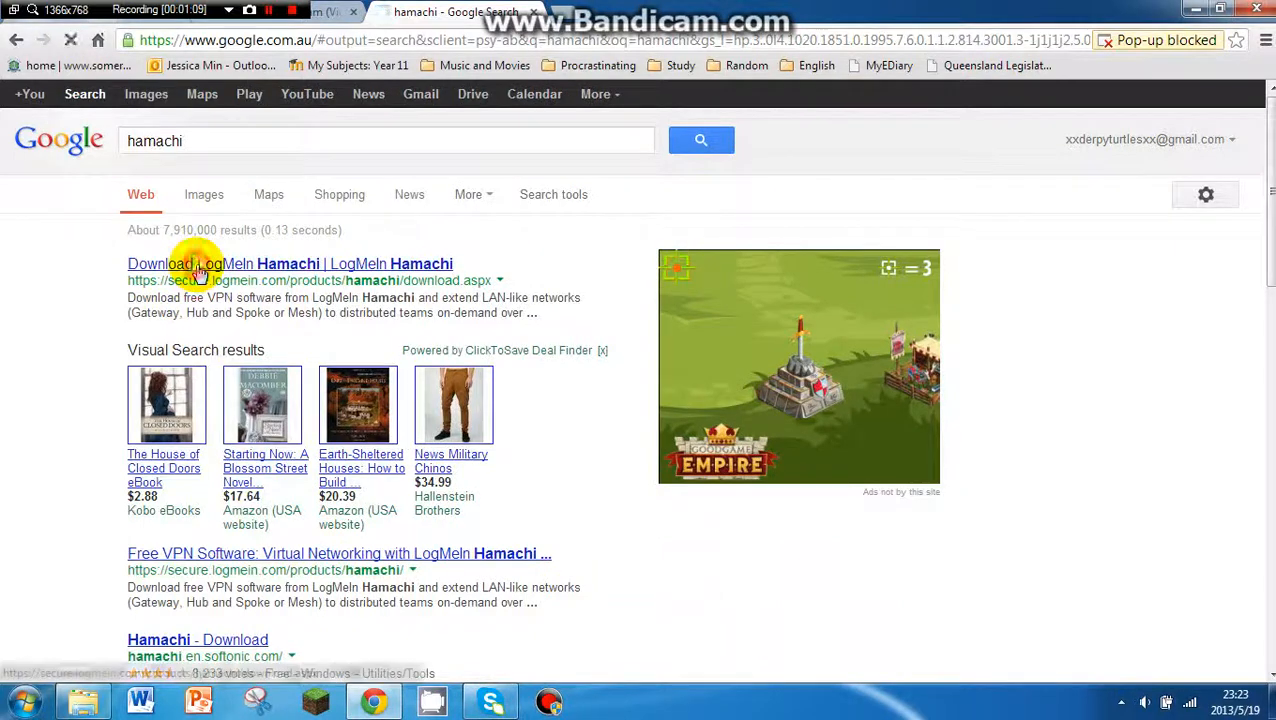
click(176, 264)
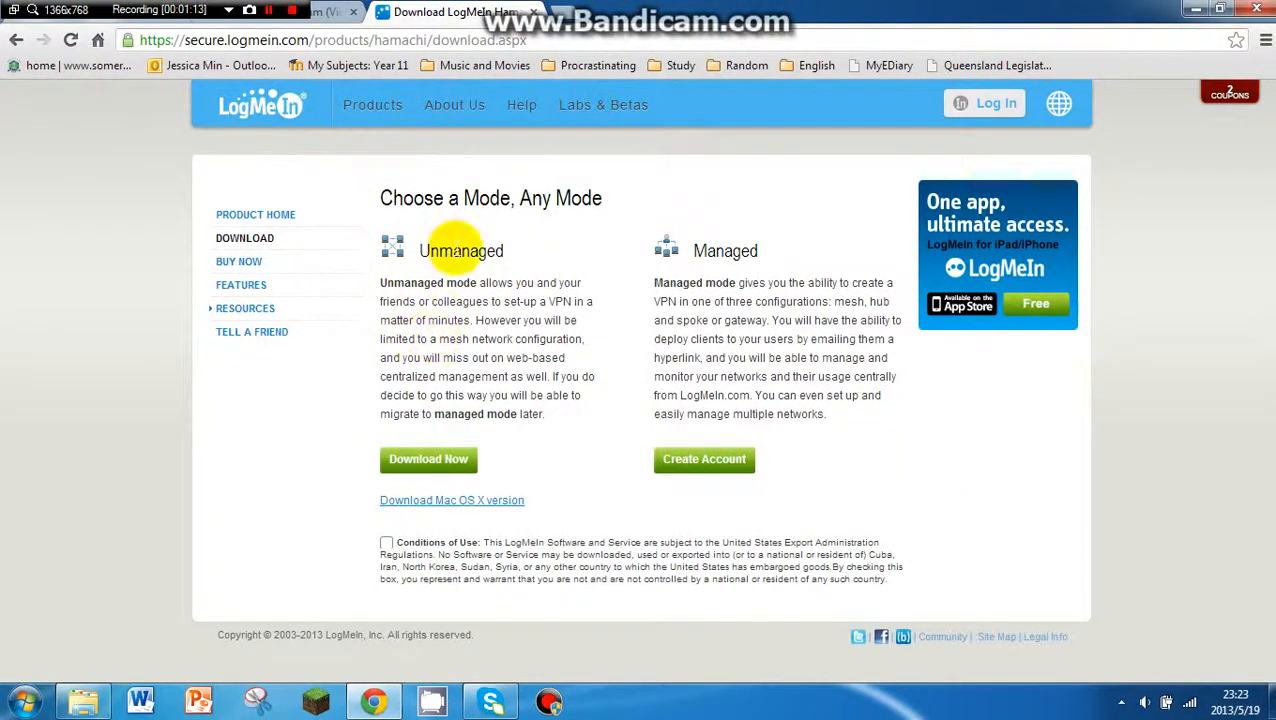
Accept the Conditions of Use and download the unmanaged-mode Hamachi installer.
double_click(462, 250)
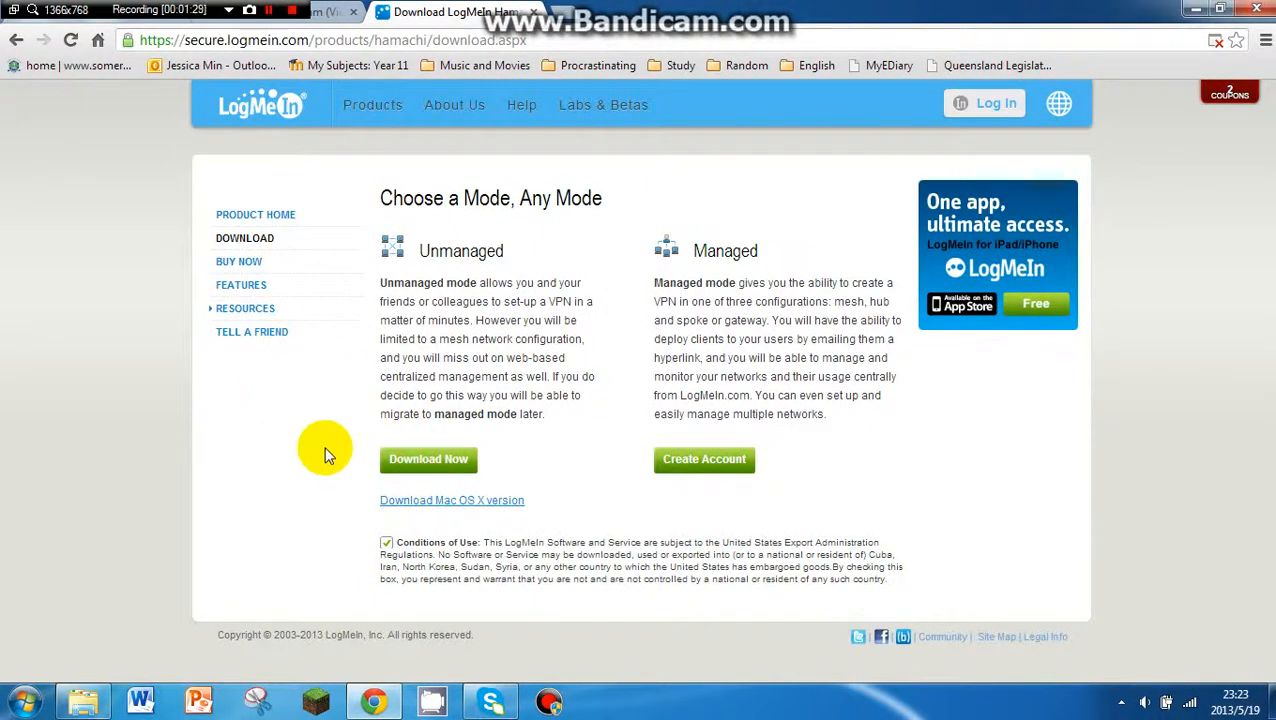
click(428, 458)
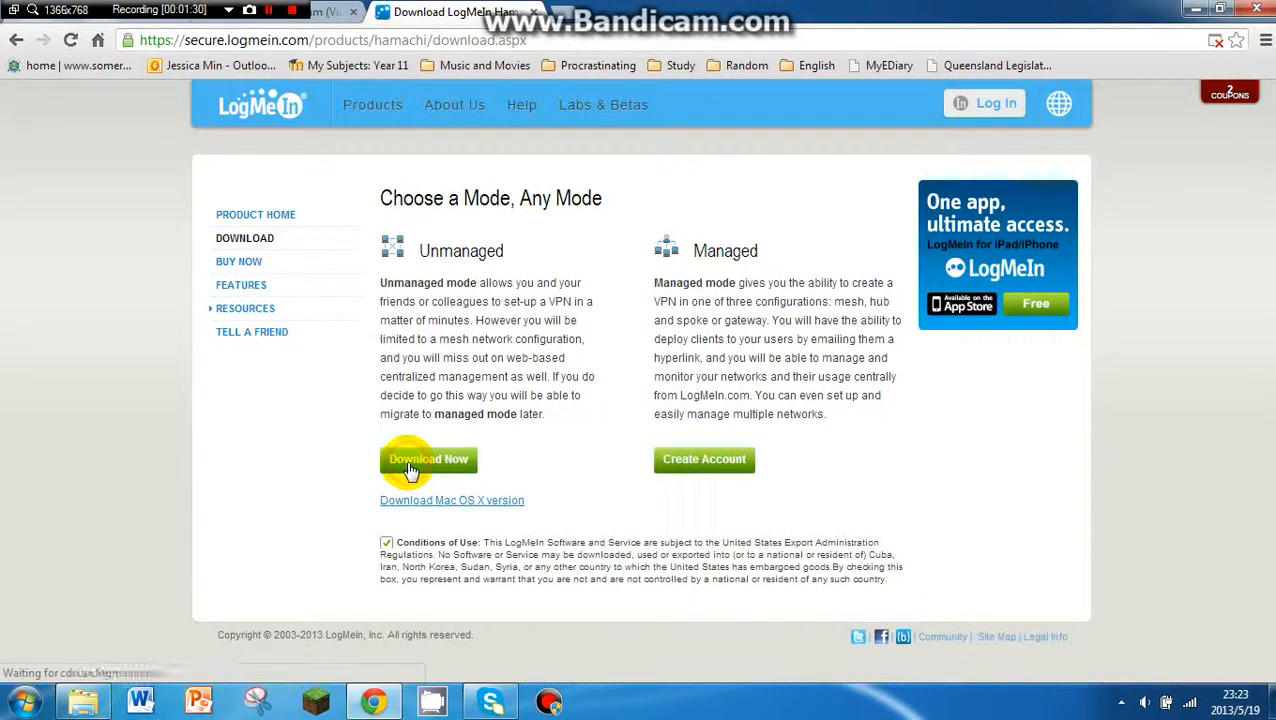
click(428, 458)
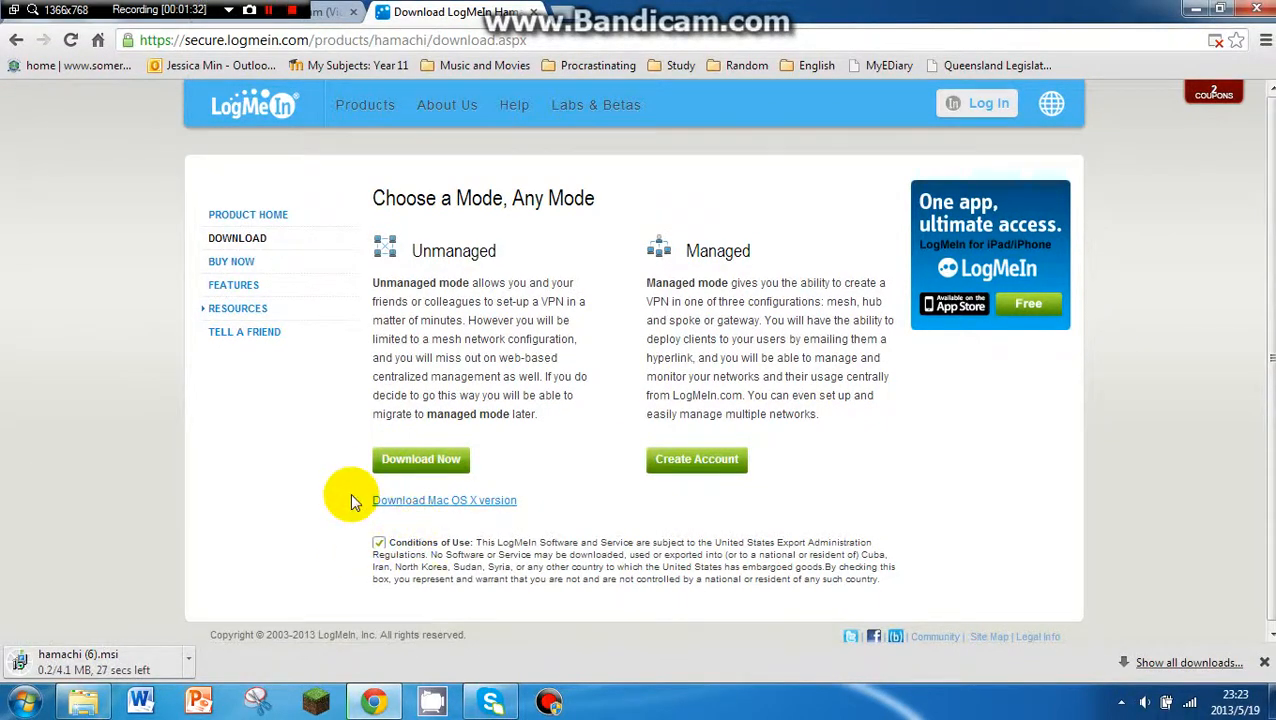
click(444, 500)
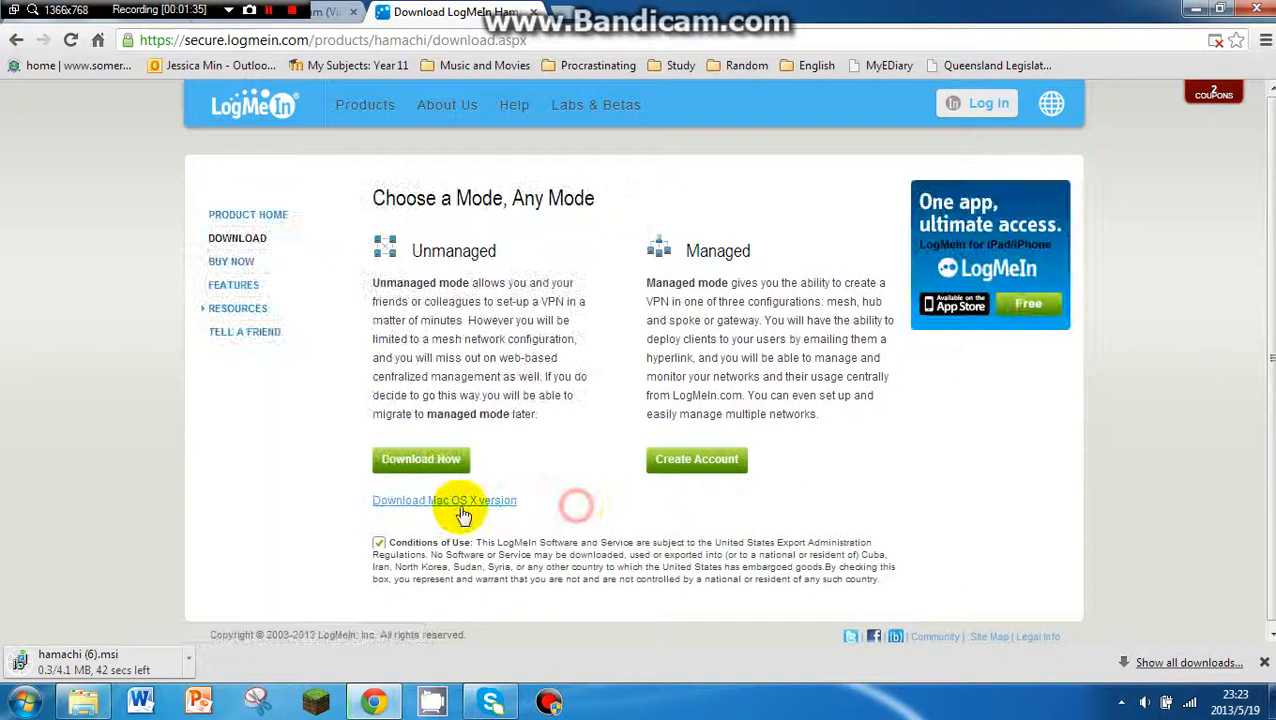
mouse_move(714, 490)
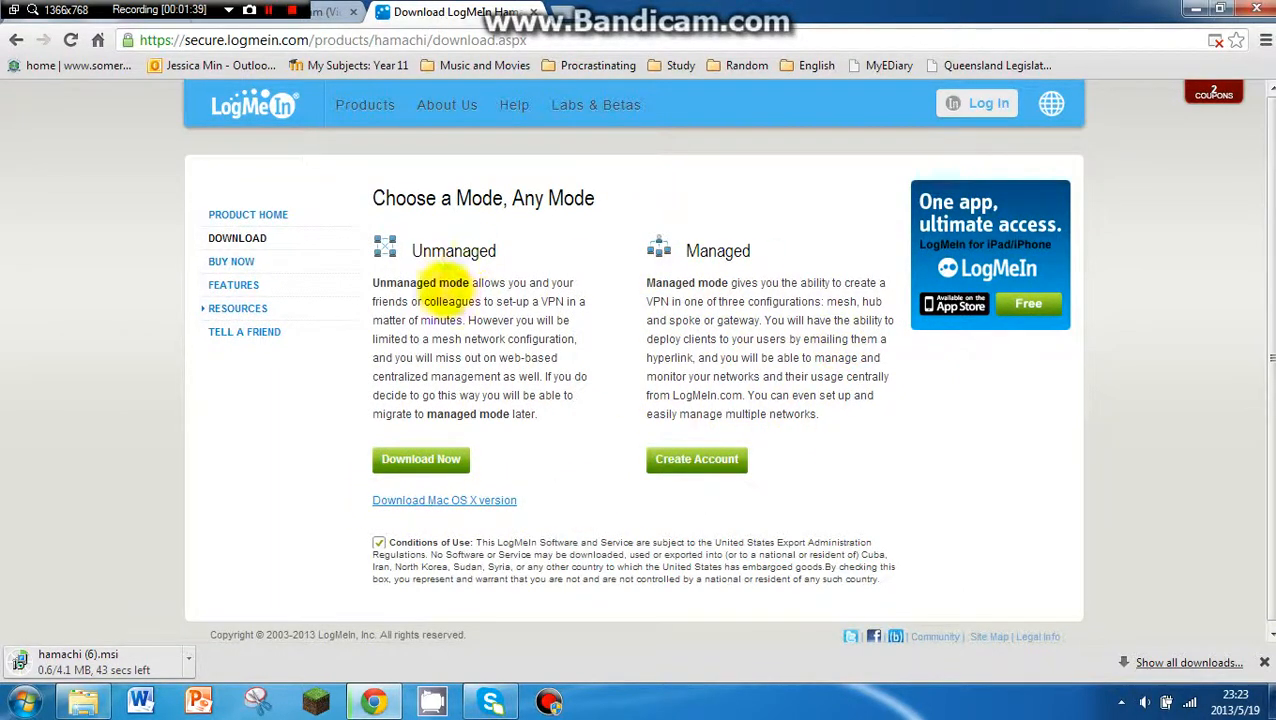
mouse_move(500, 252)
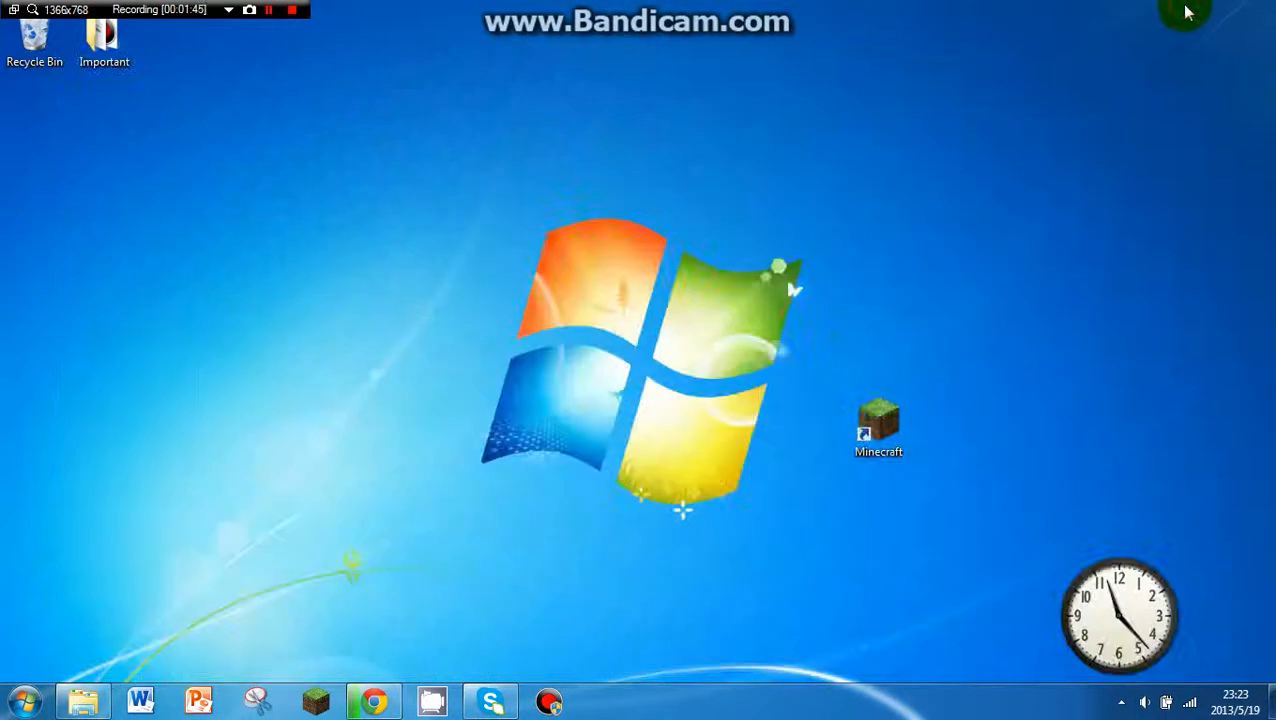
mouse_move(364, 672)
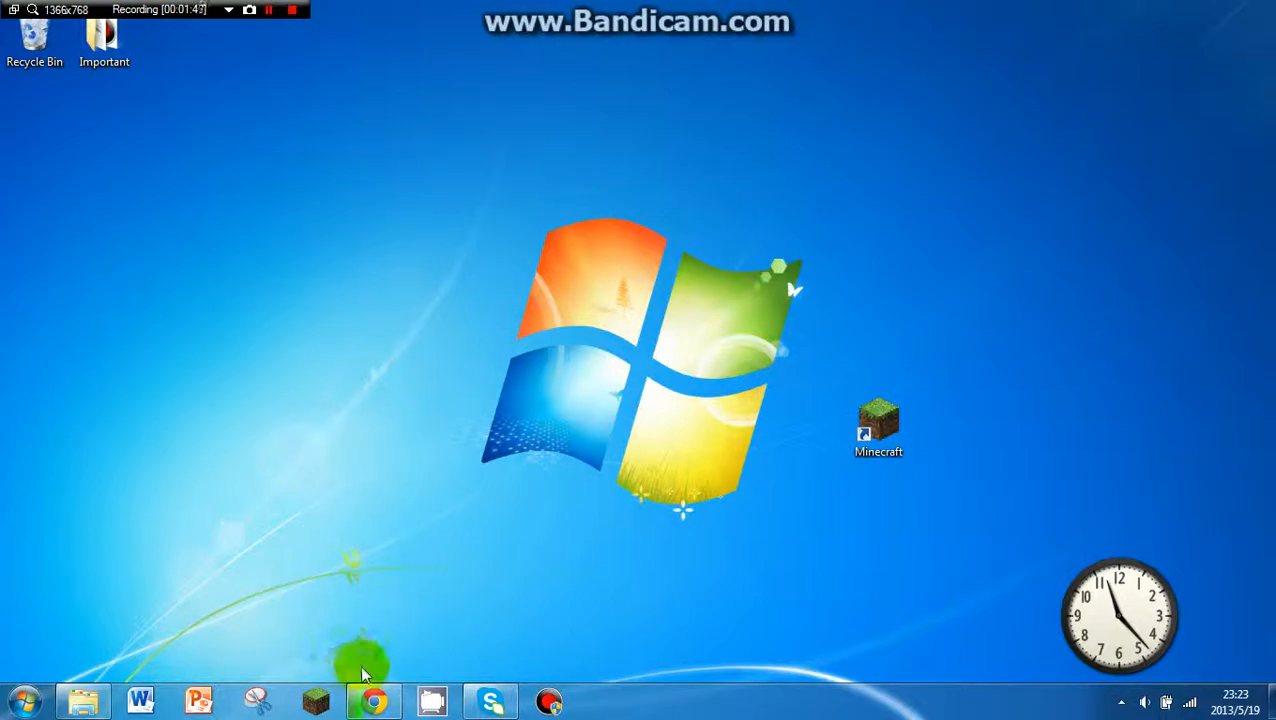
Launch LogMeIn Hamachi from its desktop shortcut and place its window on the left.
click(372, 700)
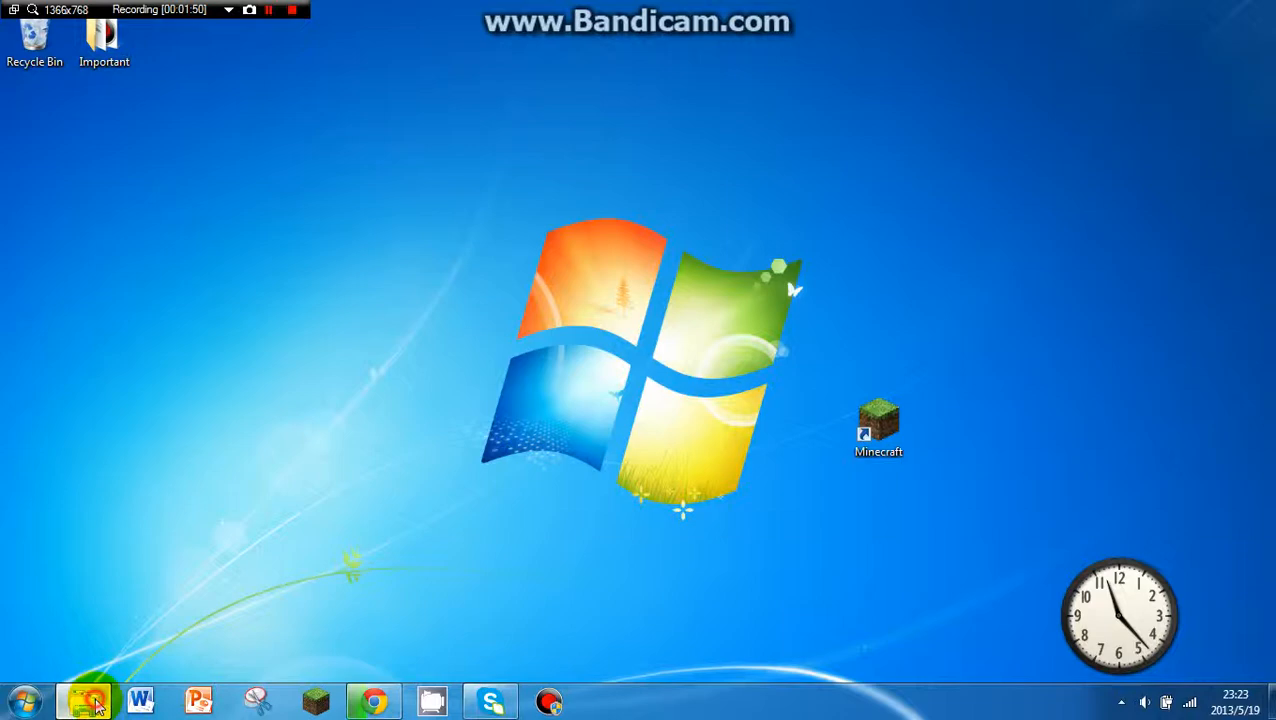
click(84, 700)
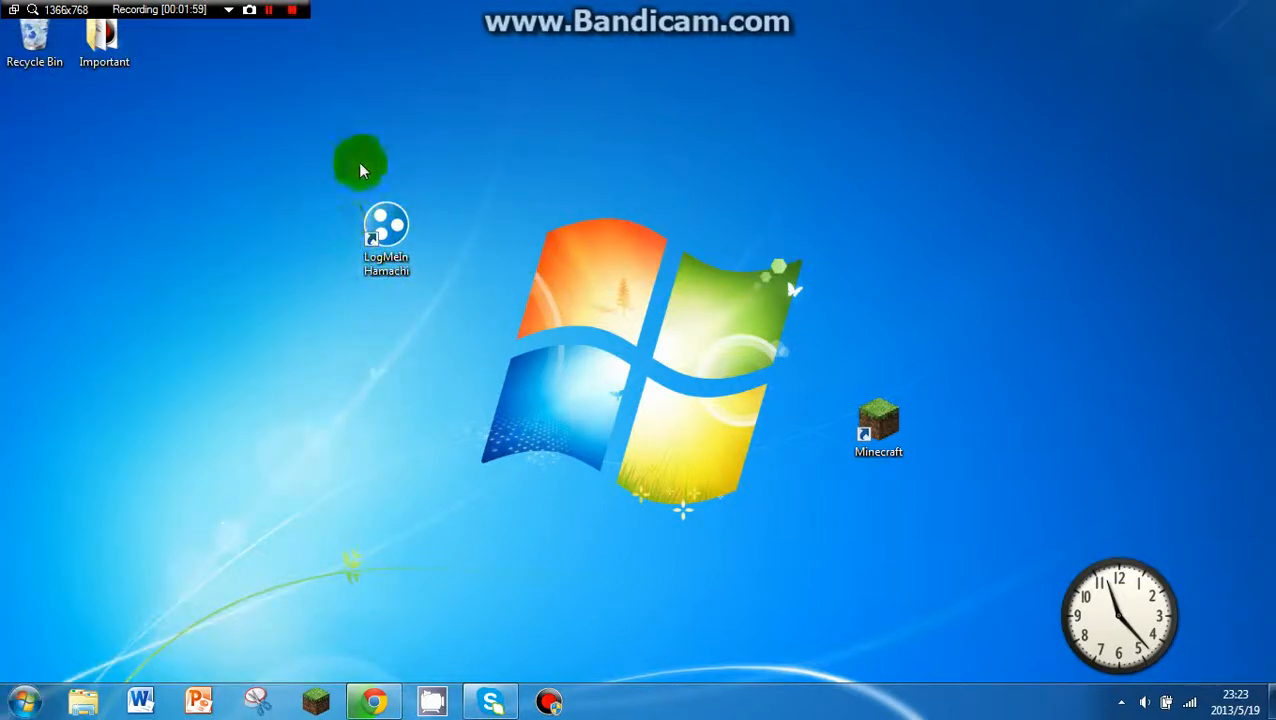
mouse_move(420, 304)
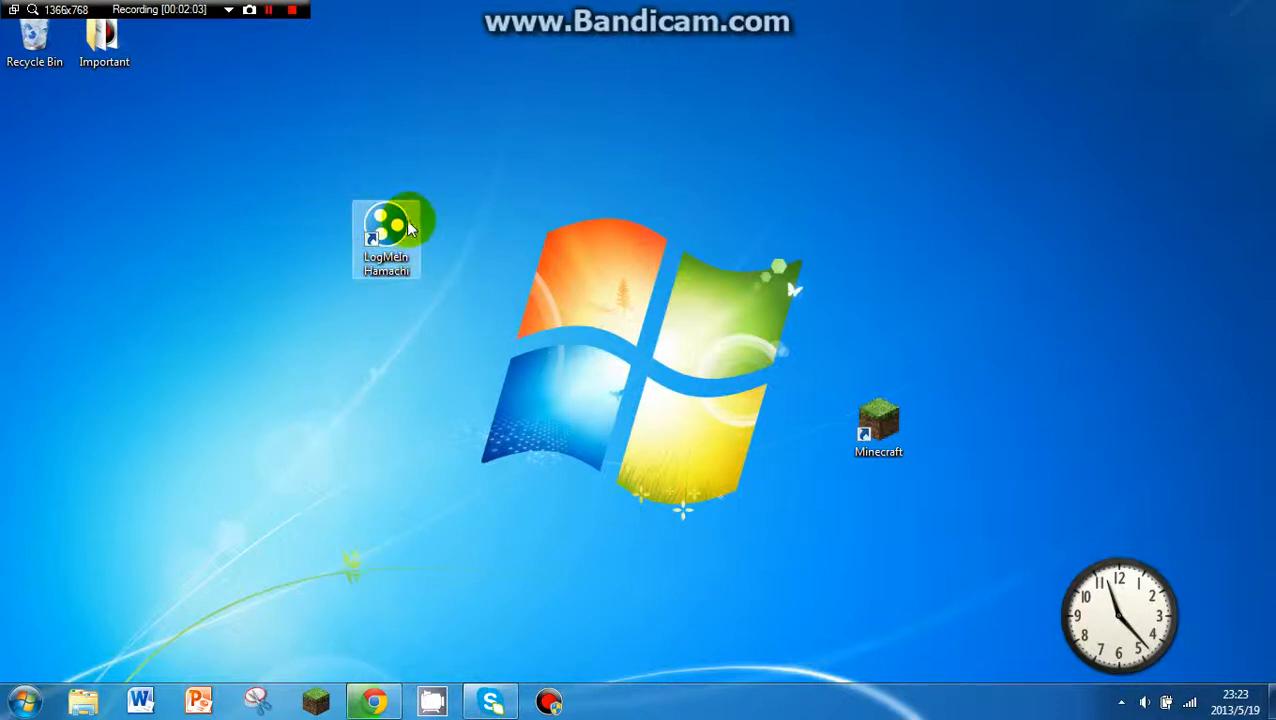
double_click(386, 224)
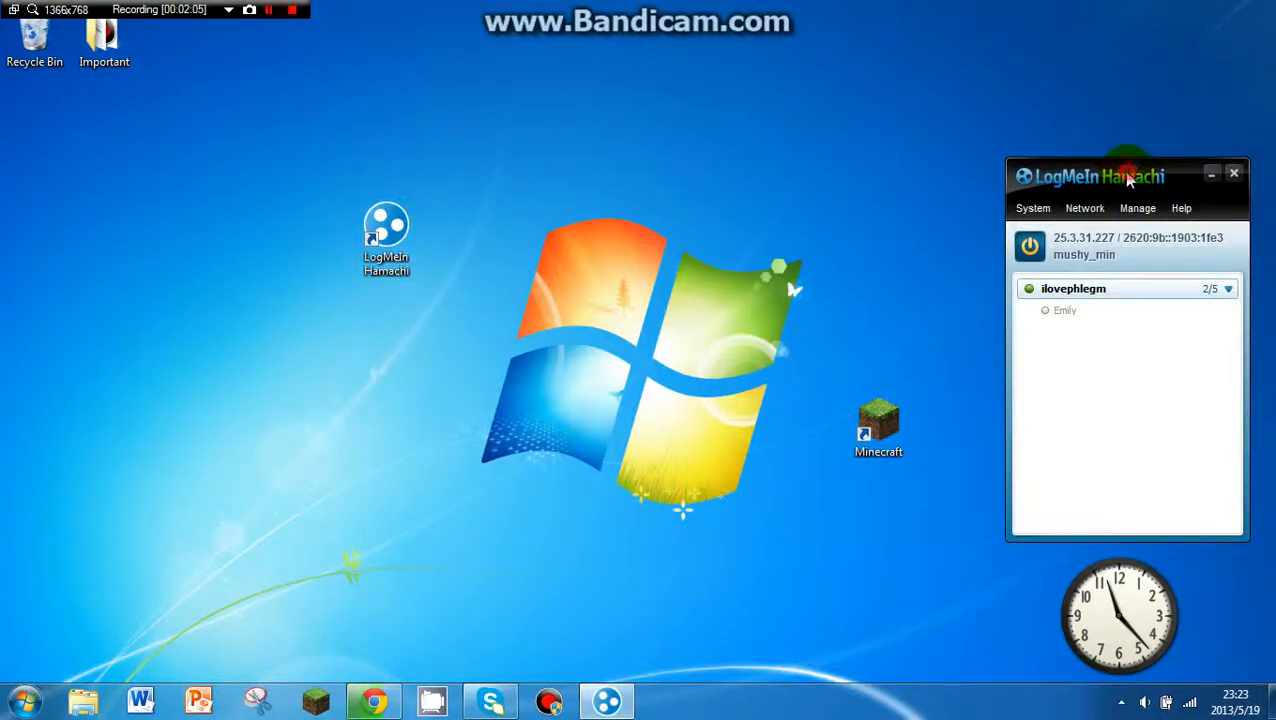
drag(1090, 176, 304, 194)
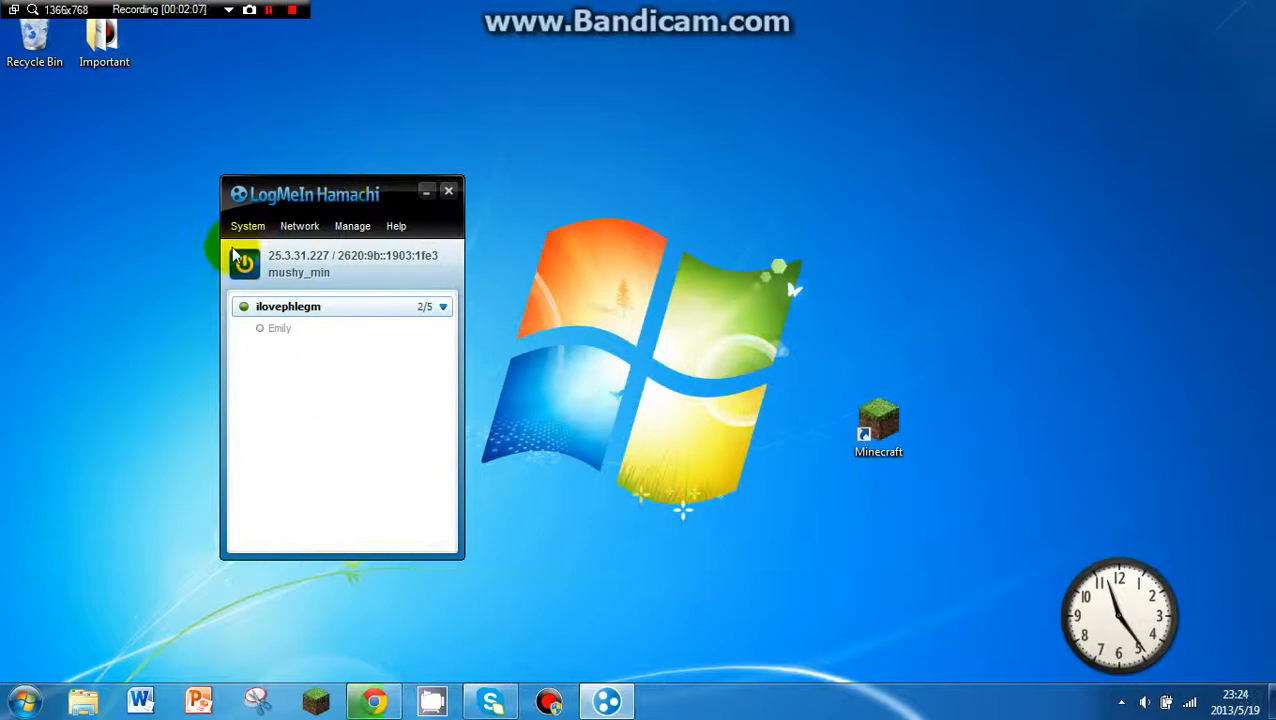
click(244, 264)
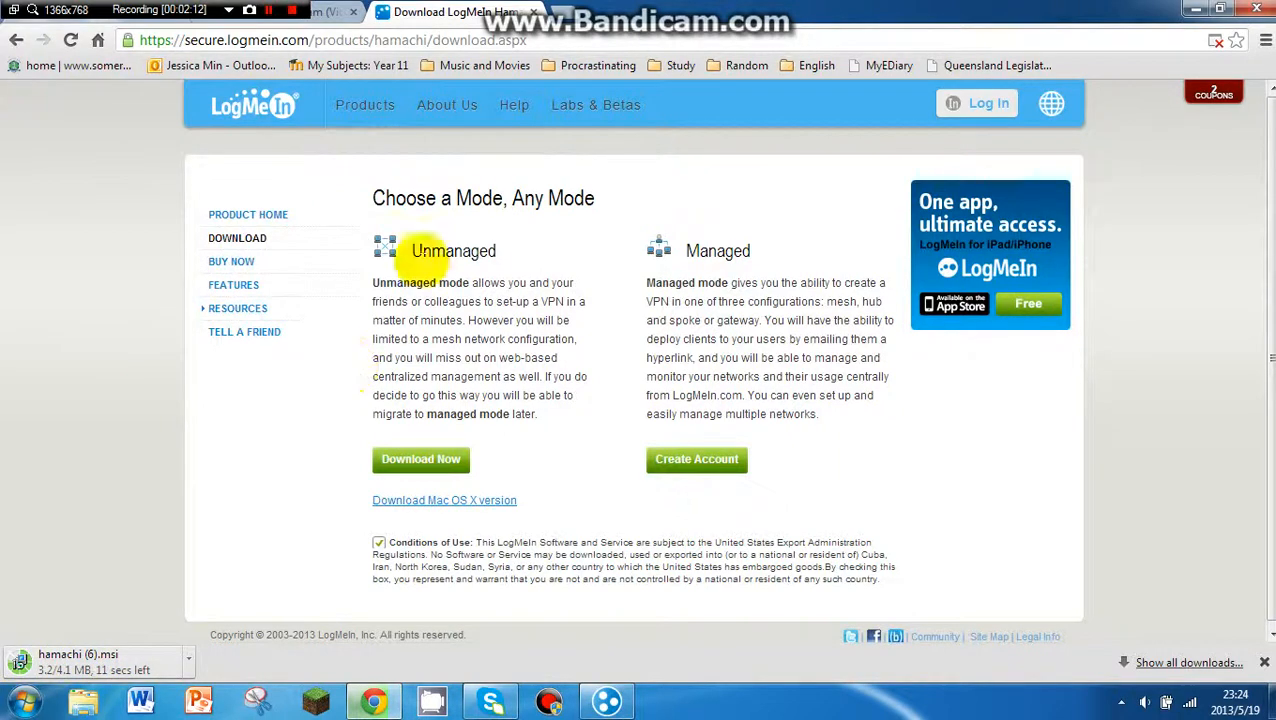
mouse_move(120, 72)
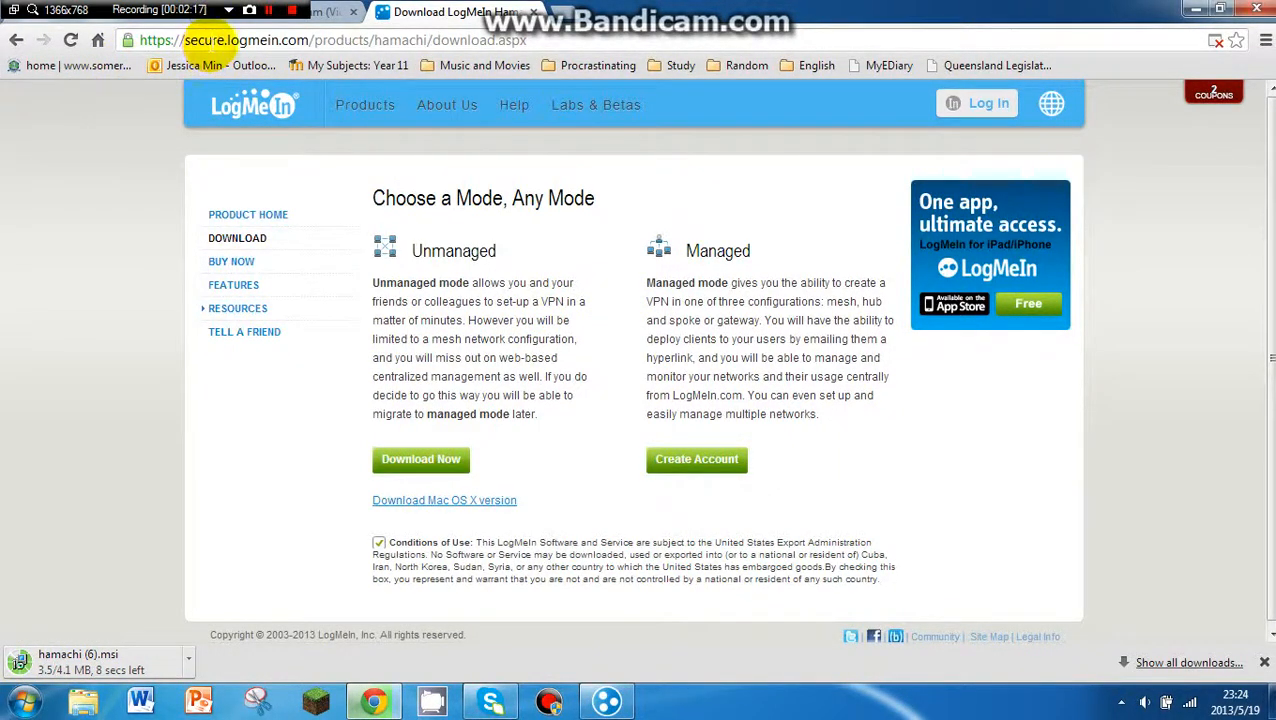
Return to Chrome and wait for hamachi.msi to finish downloading.
click(330, 40)
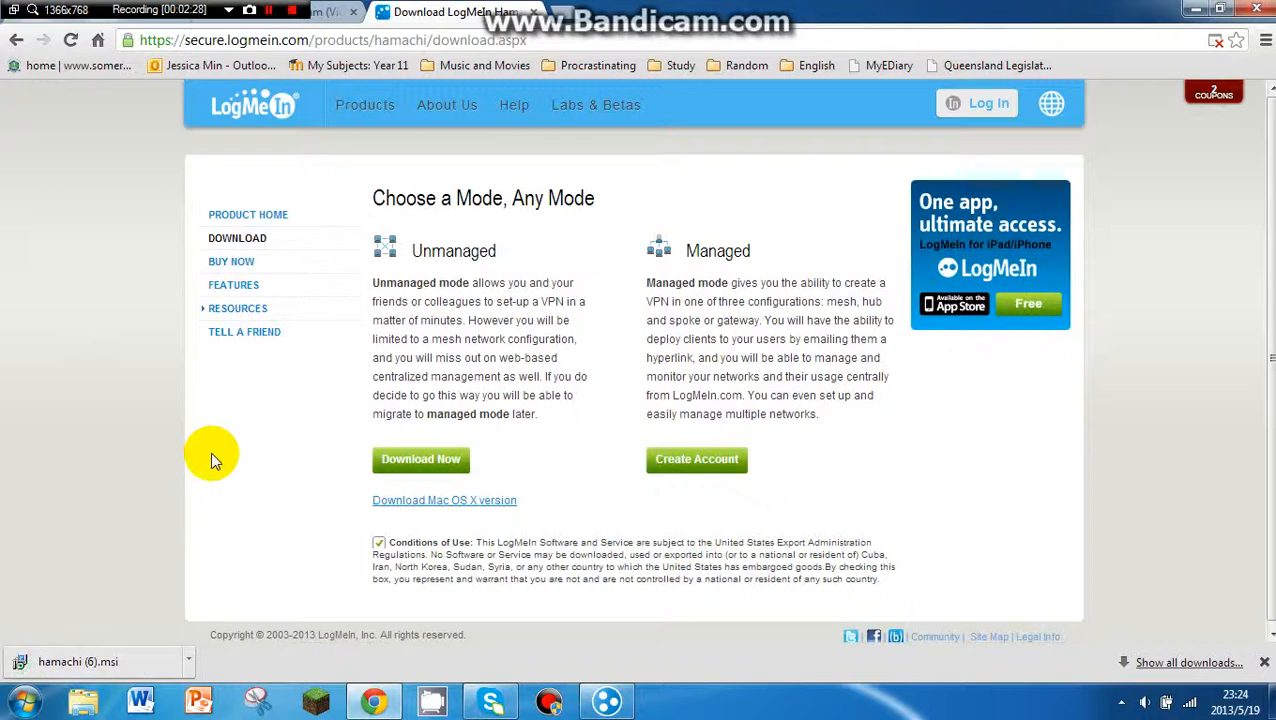
mouse_move(40, 560)
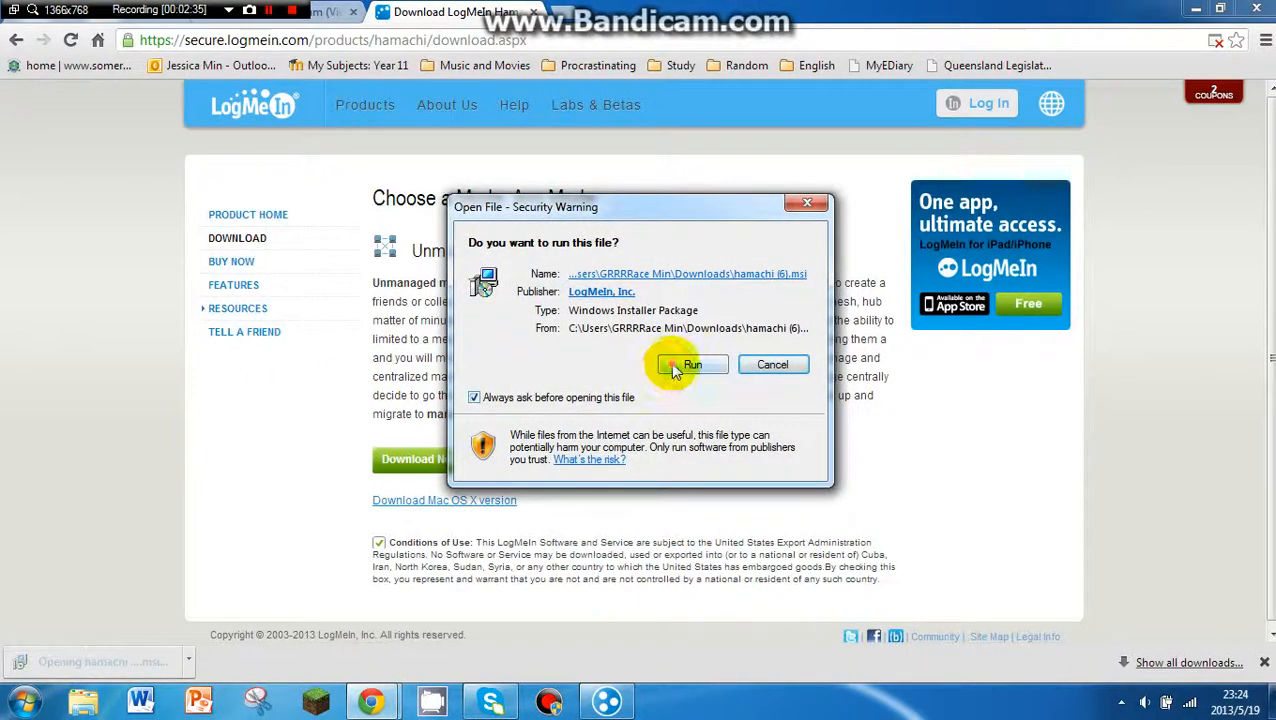
Run the installer in English and reinstall the current Hamachi version.
click(692, 364)
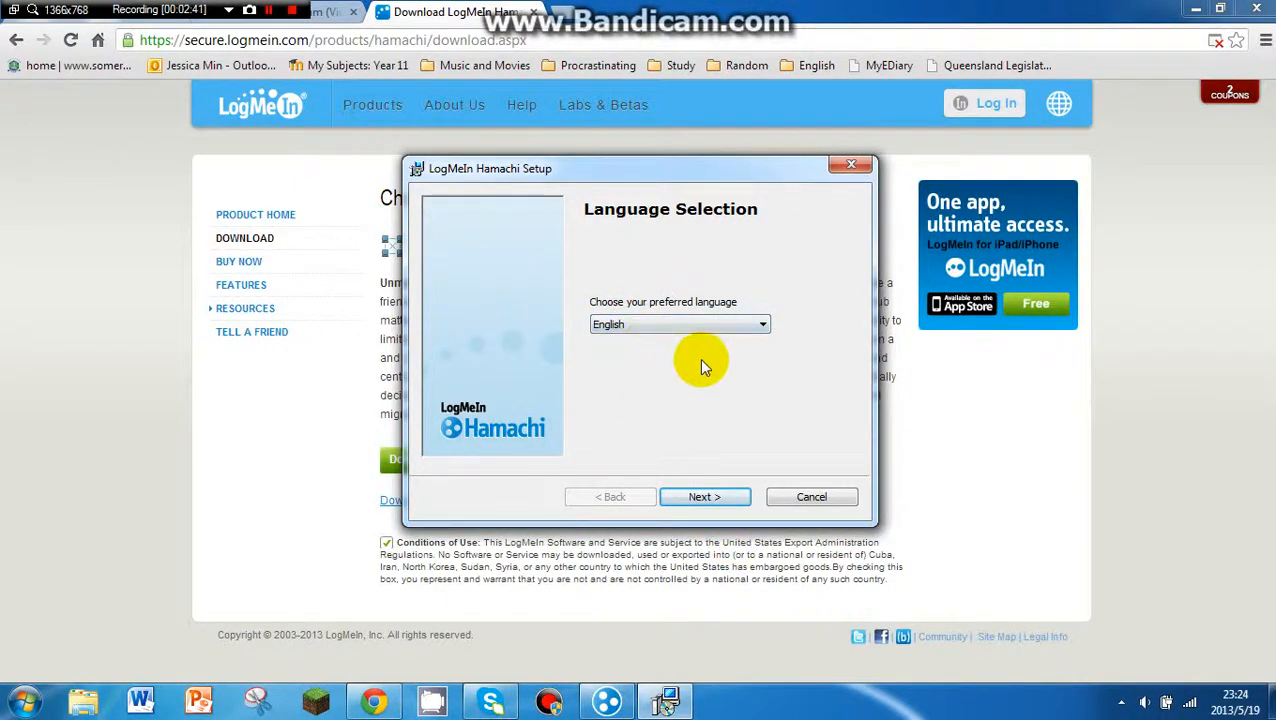
click(704, 496)
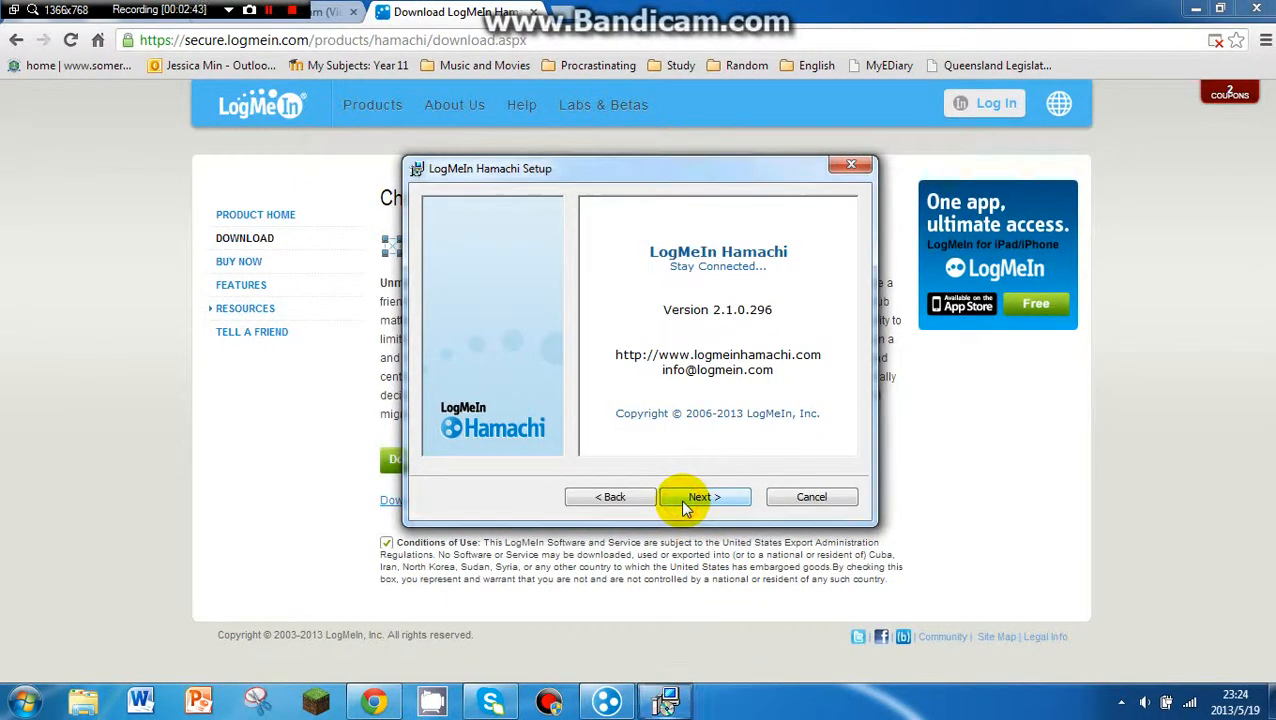
click(704, 496)
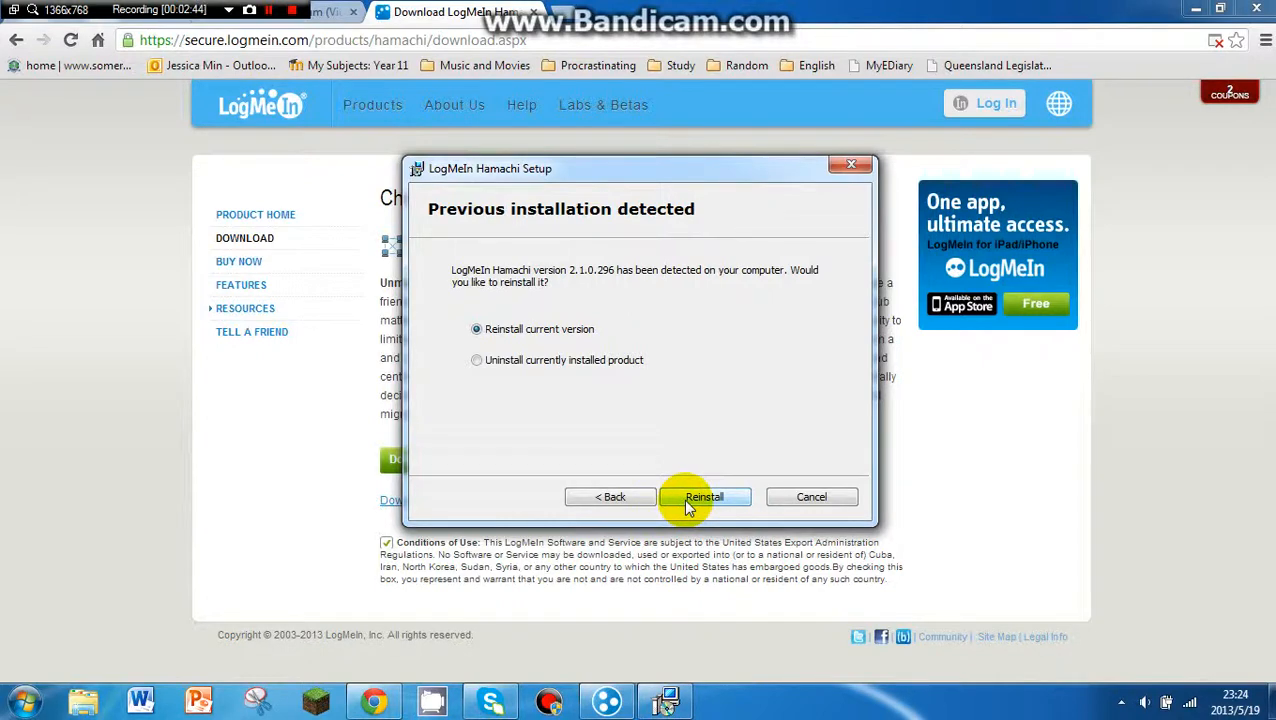
click(704, 496)
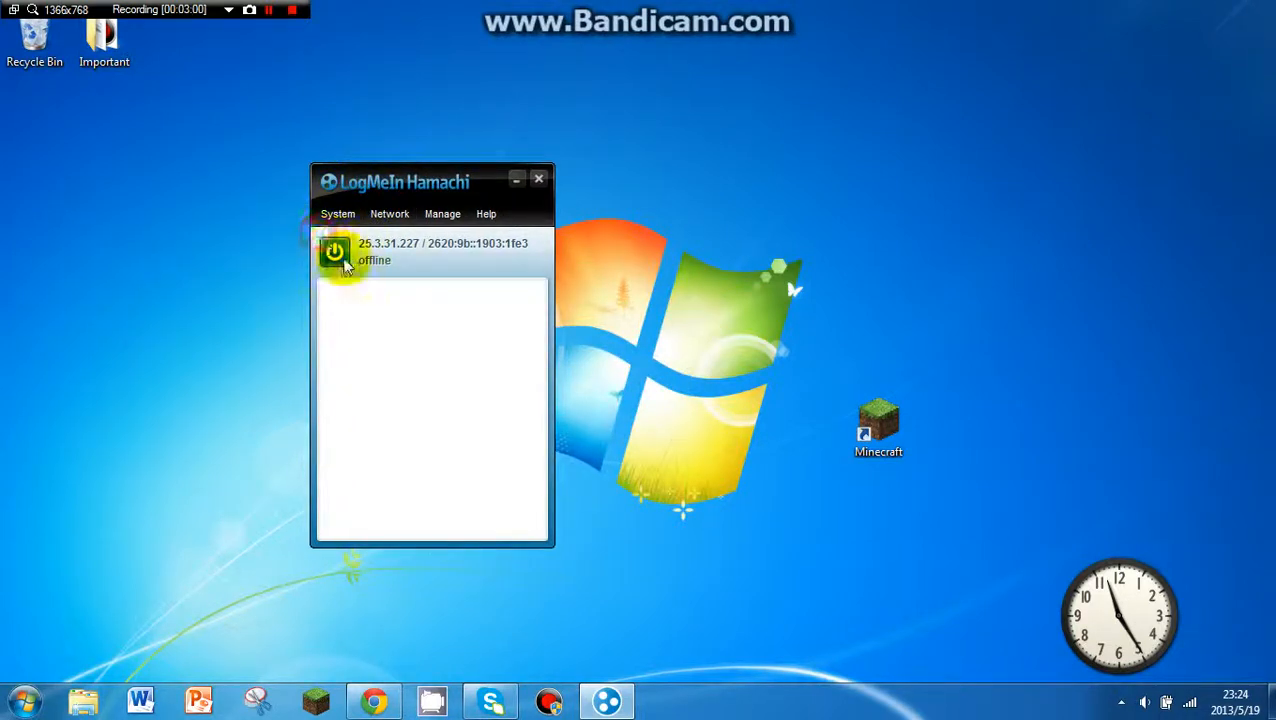
Power Hamachi on so it goes online and lists the ilovephlegm network.
click(336, 252)
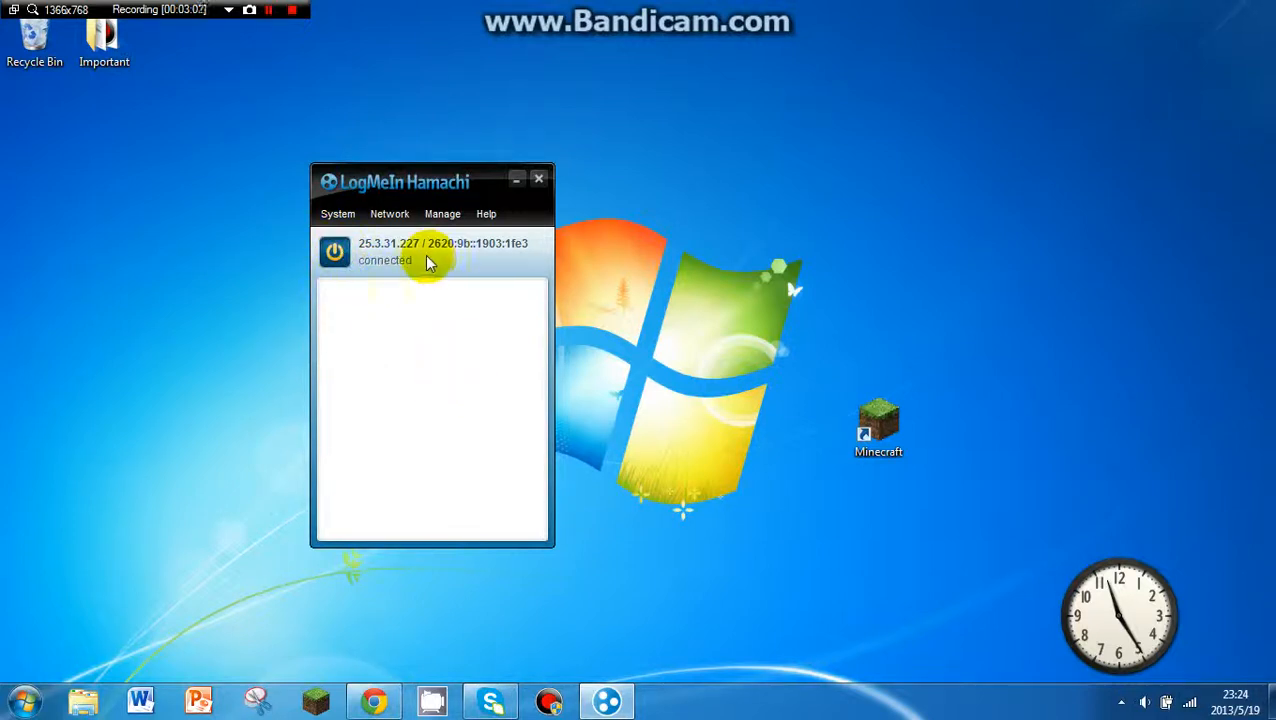
click(388, 212)
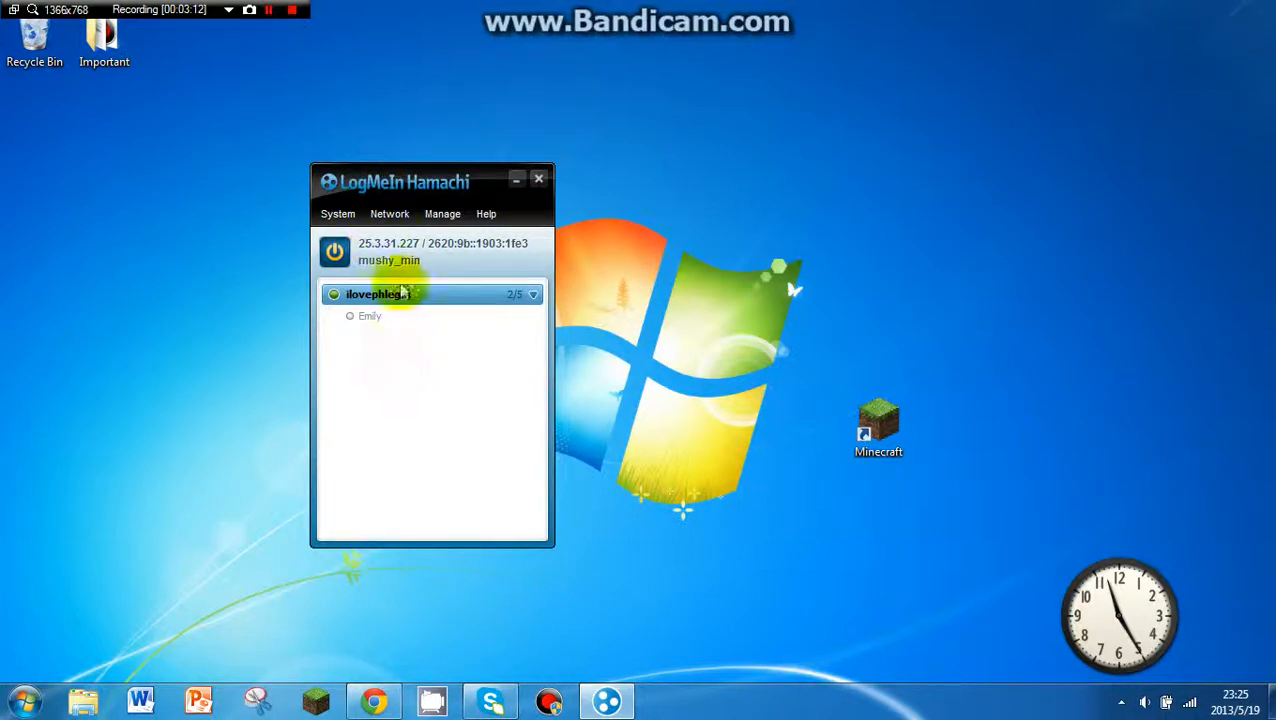
click(388, 212)
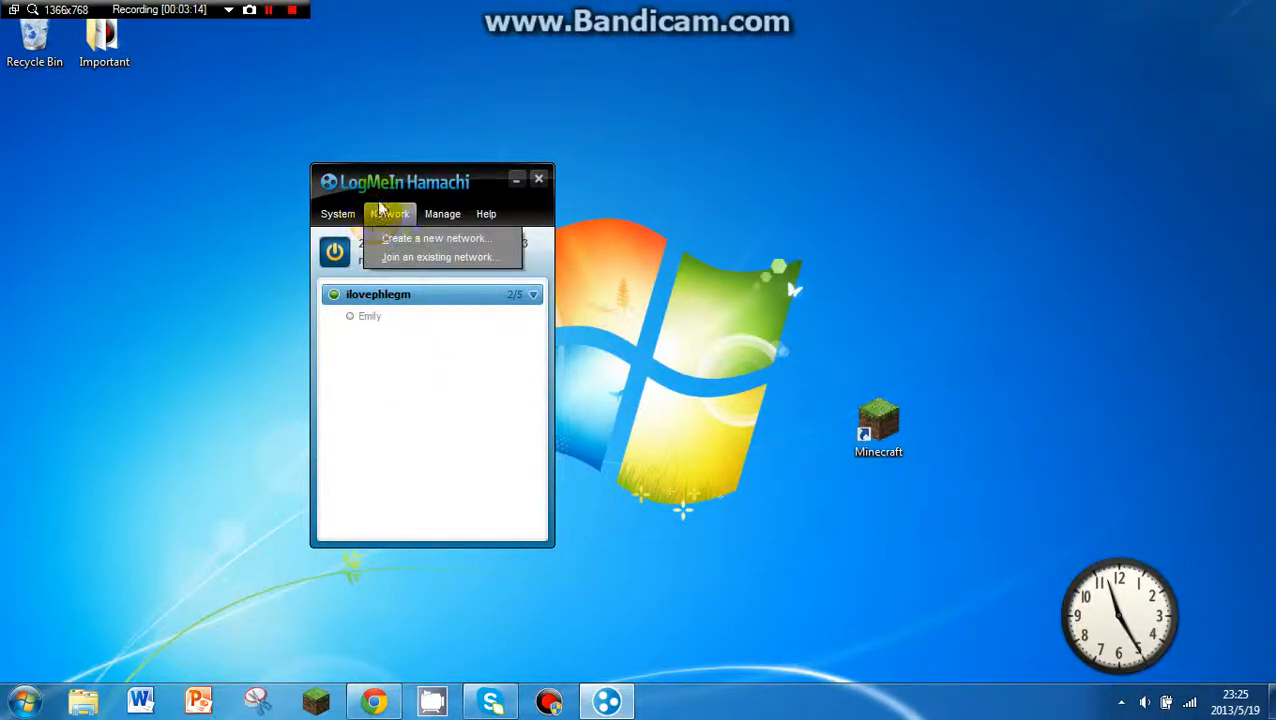
mouse_move(424, 216)
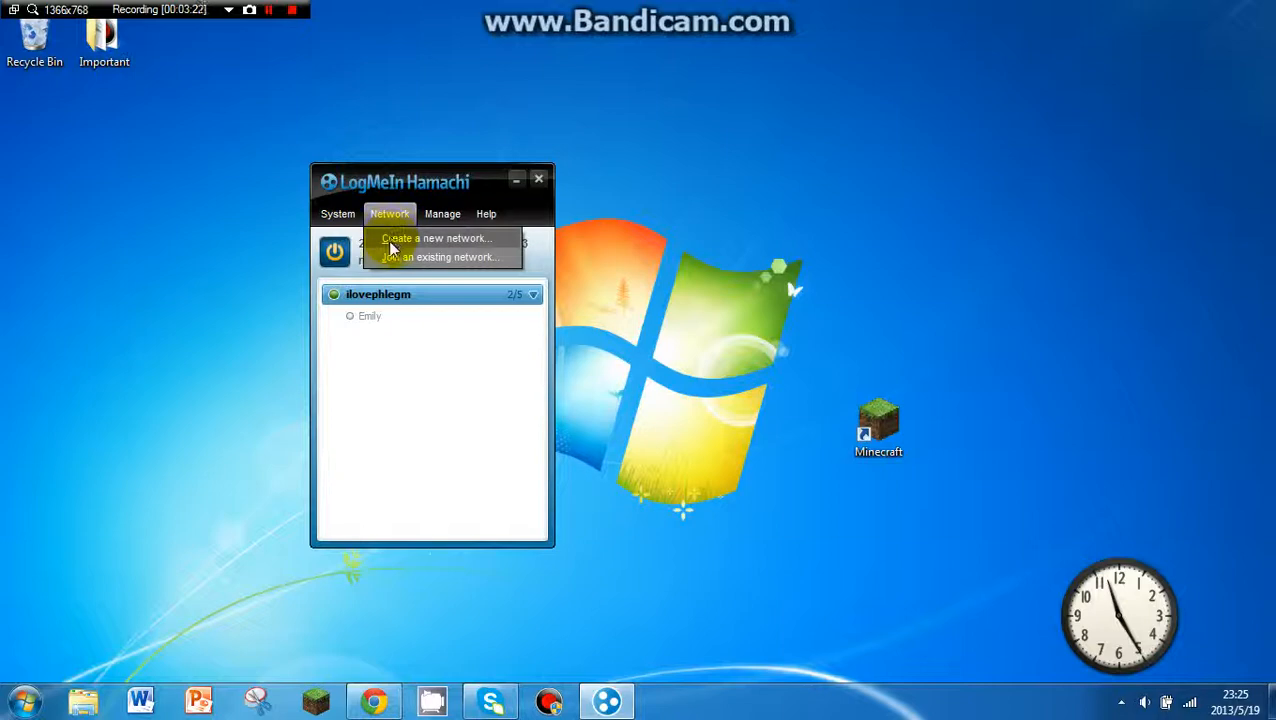
click(436, 238)
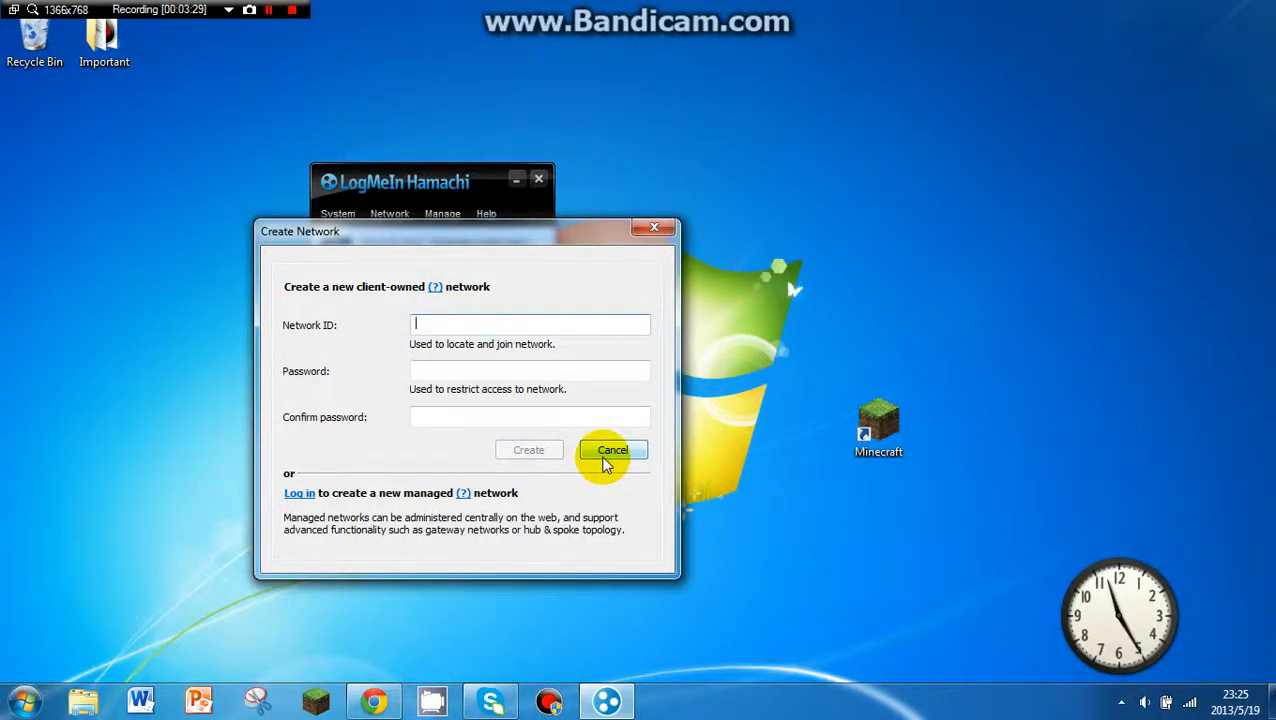
click(612, 448)
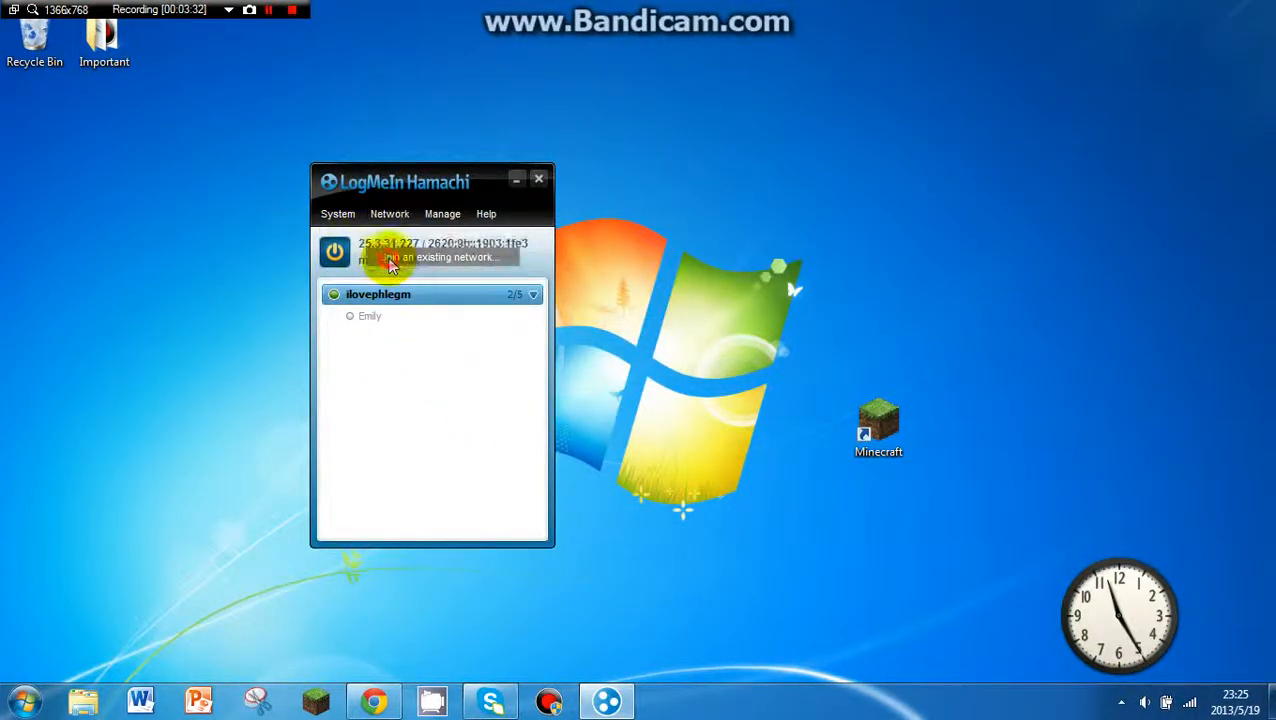
click(390, 256)
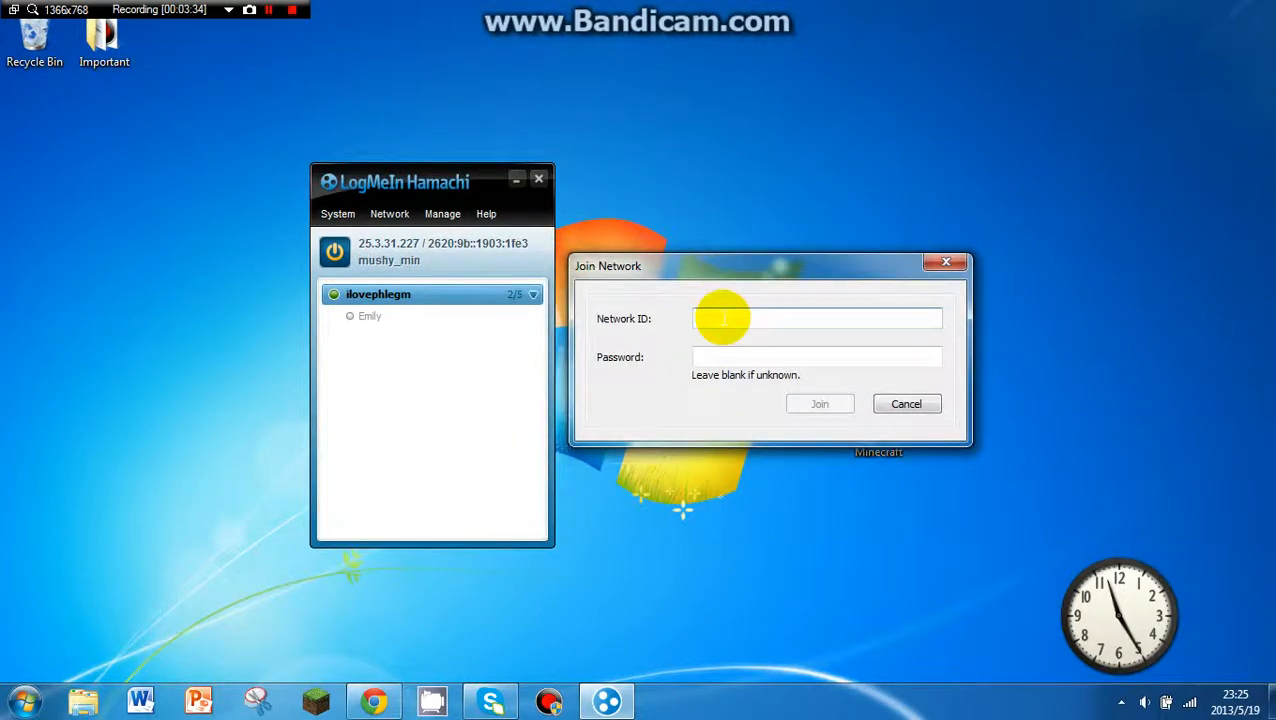
text(l)
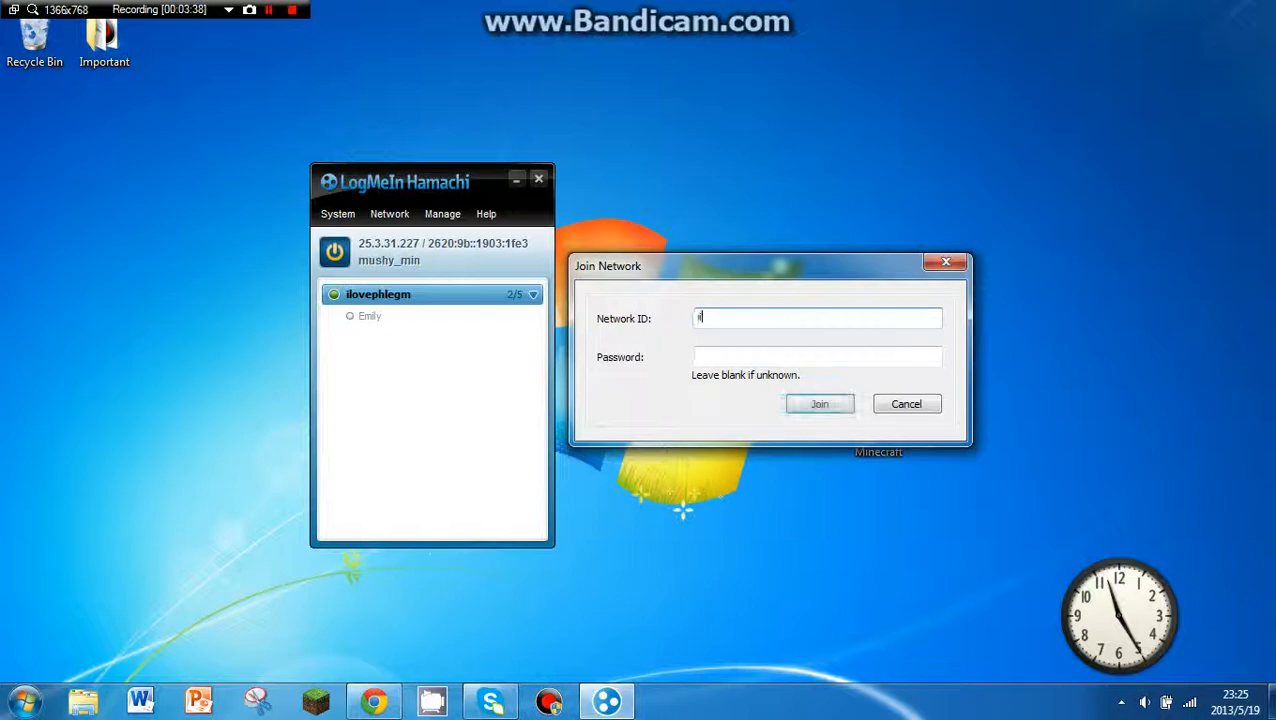
text(loveph)
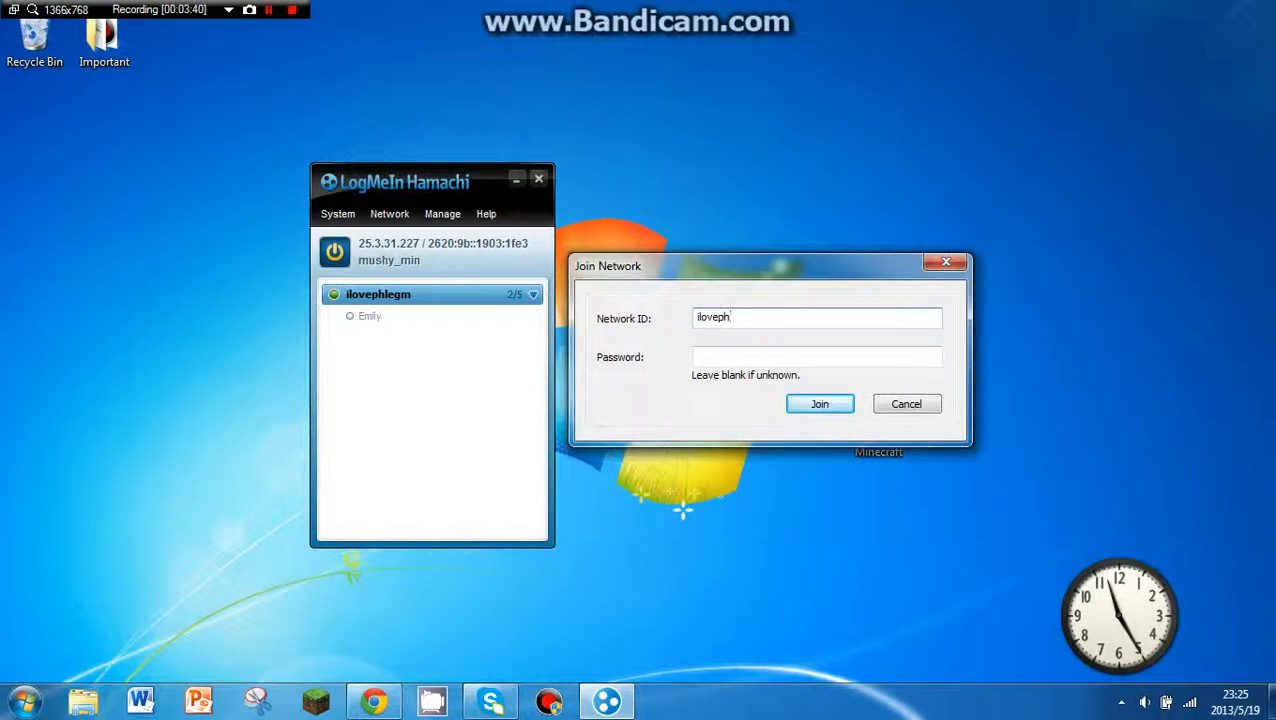
text(legm)
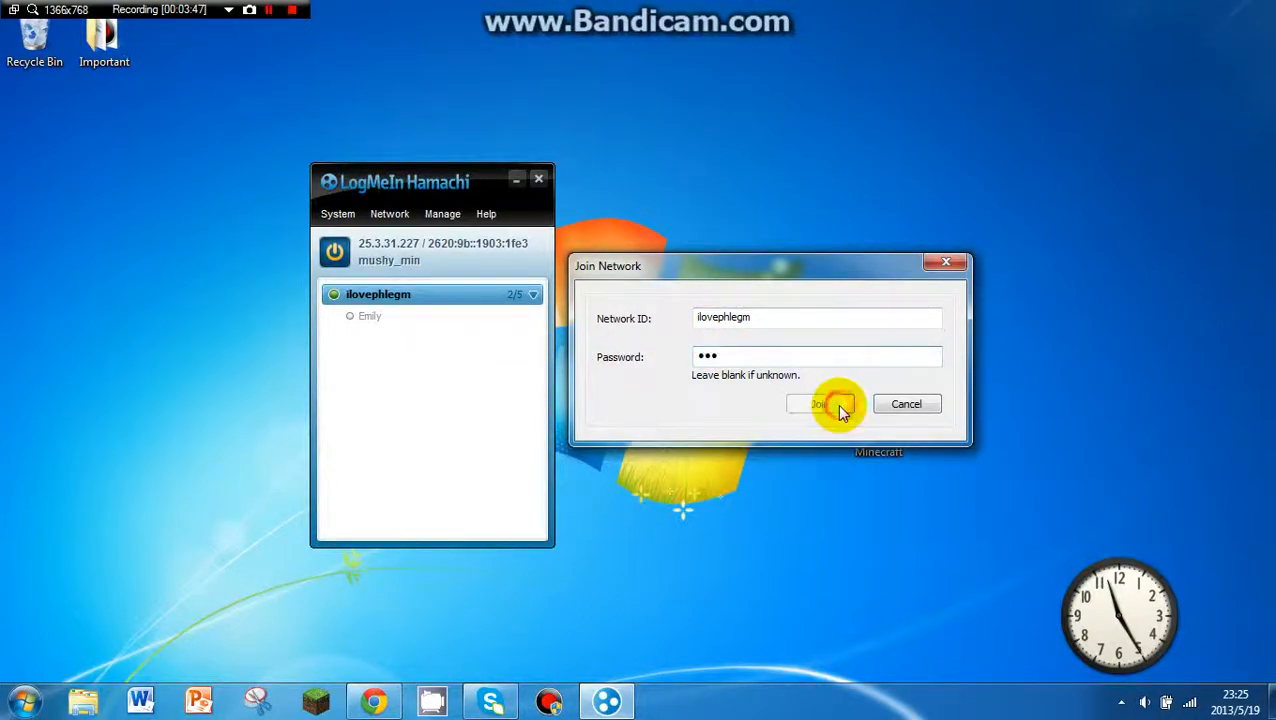
click(820, 404)
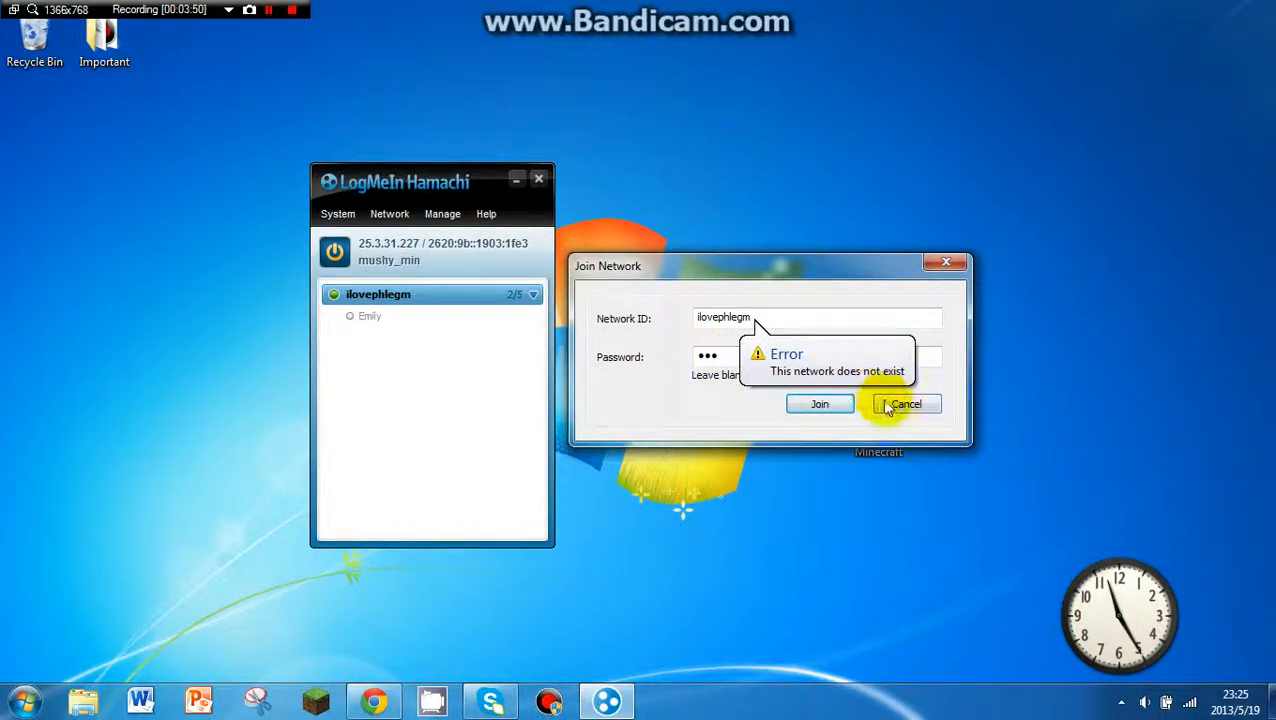
click(904, 404)
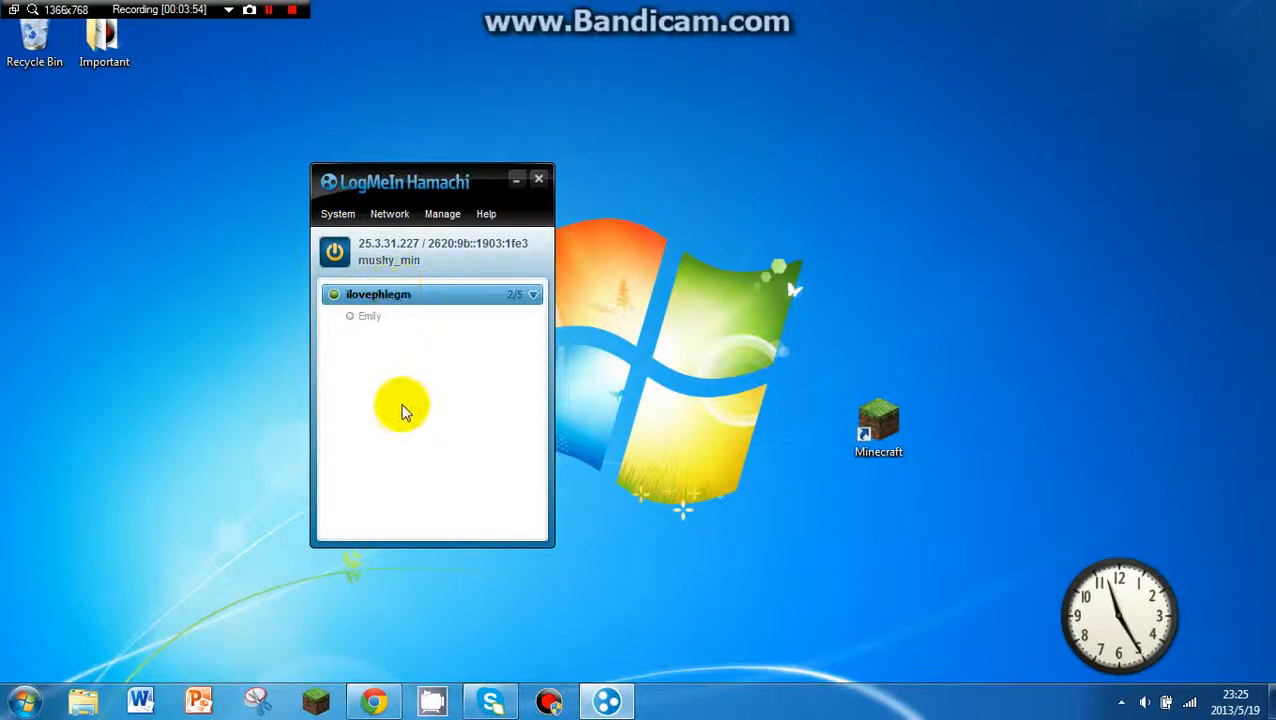
mouse_move(430, 196)
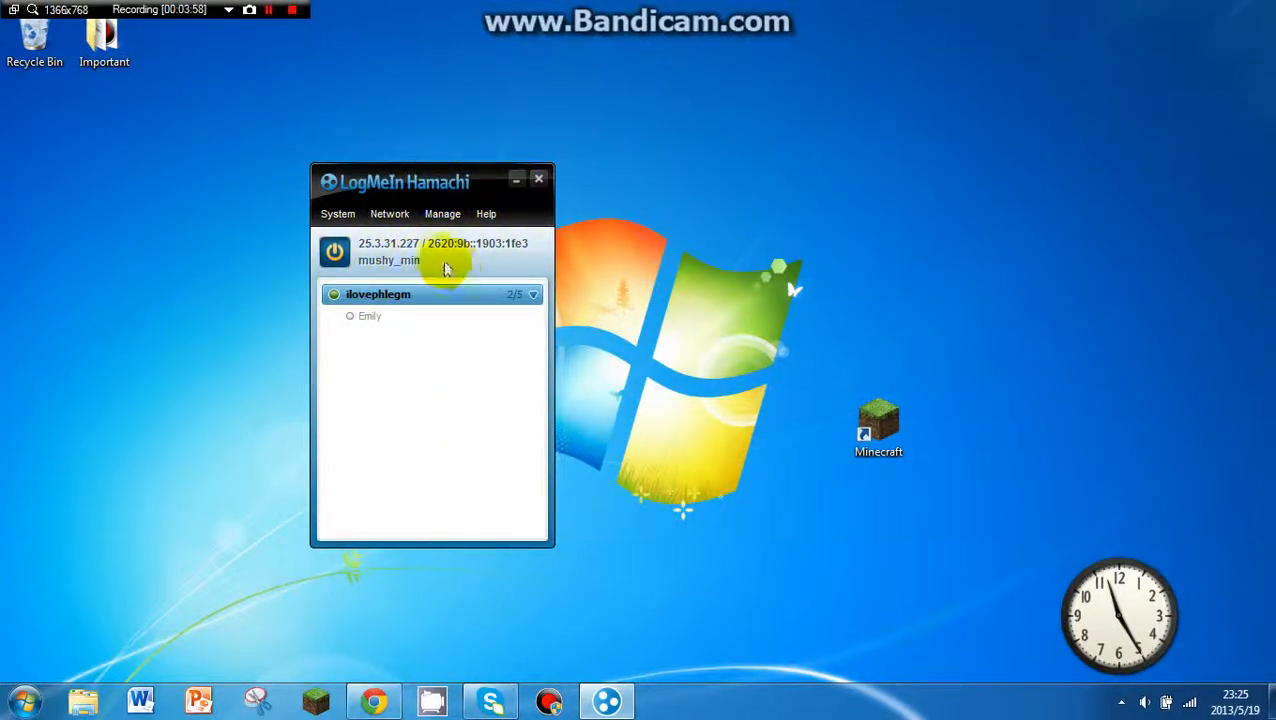
Launch Minecraft from its desktop icon while Hamachi stays connected.
click(878, 428)
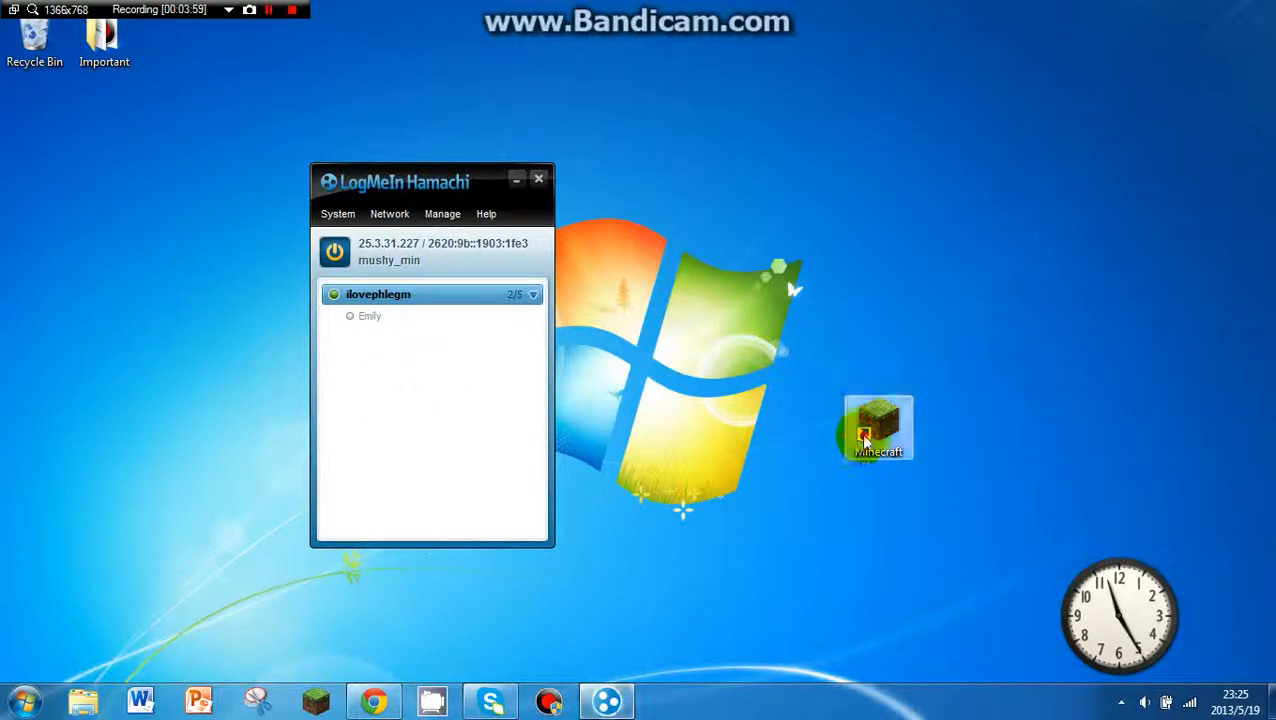
double_click(878, 428)
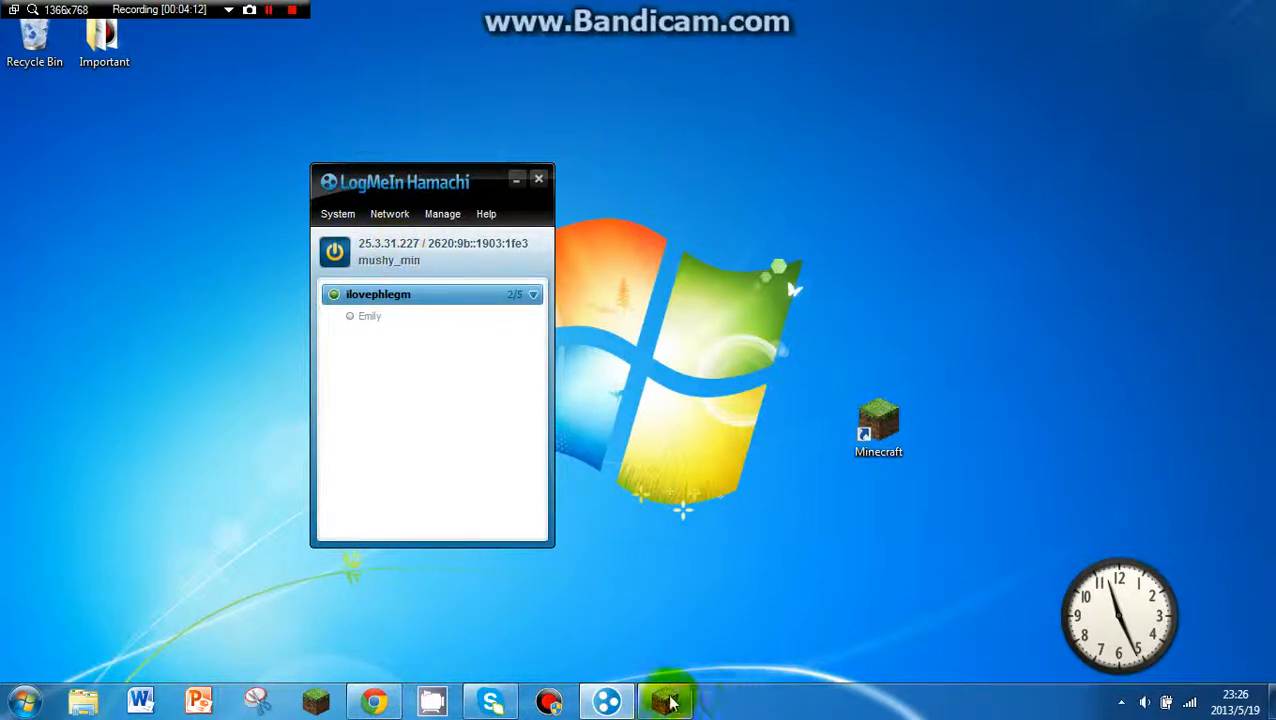
click(664, 700)
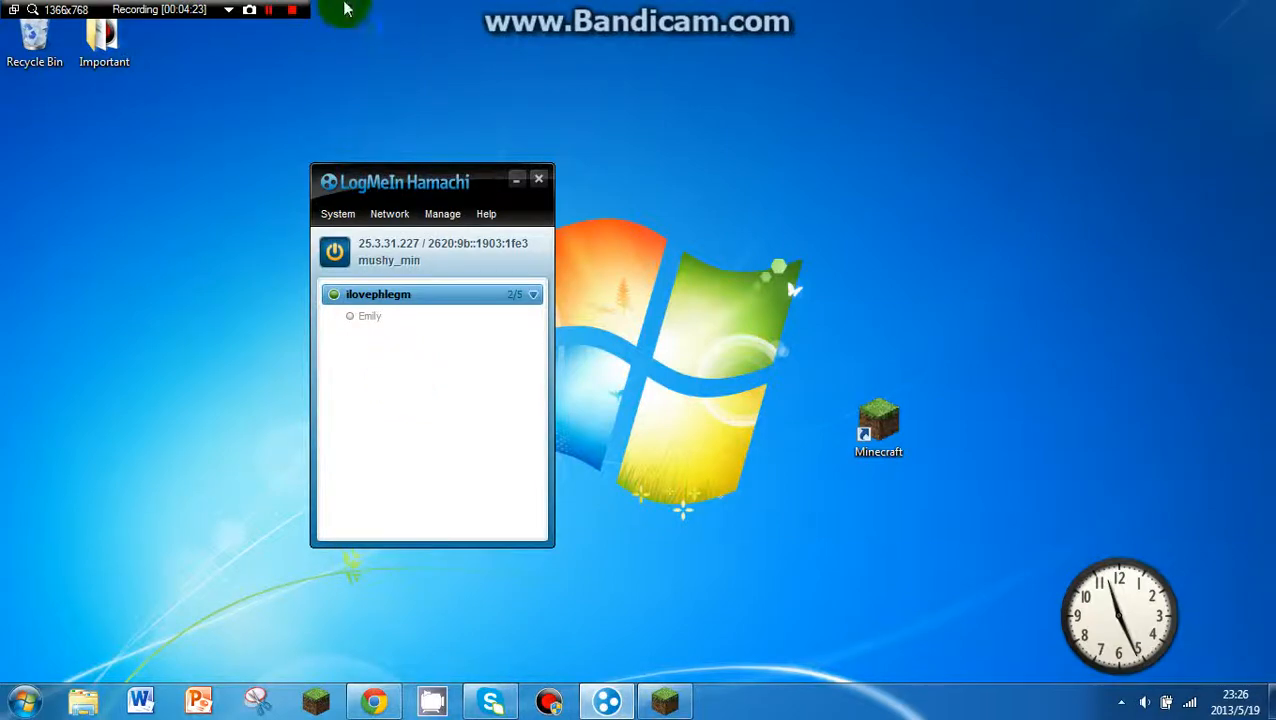
mouse_move(390, 136)
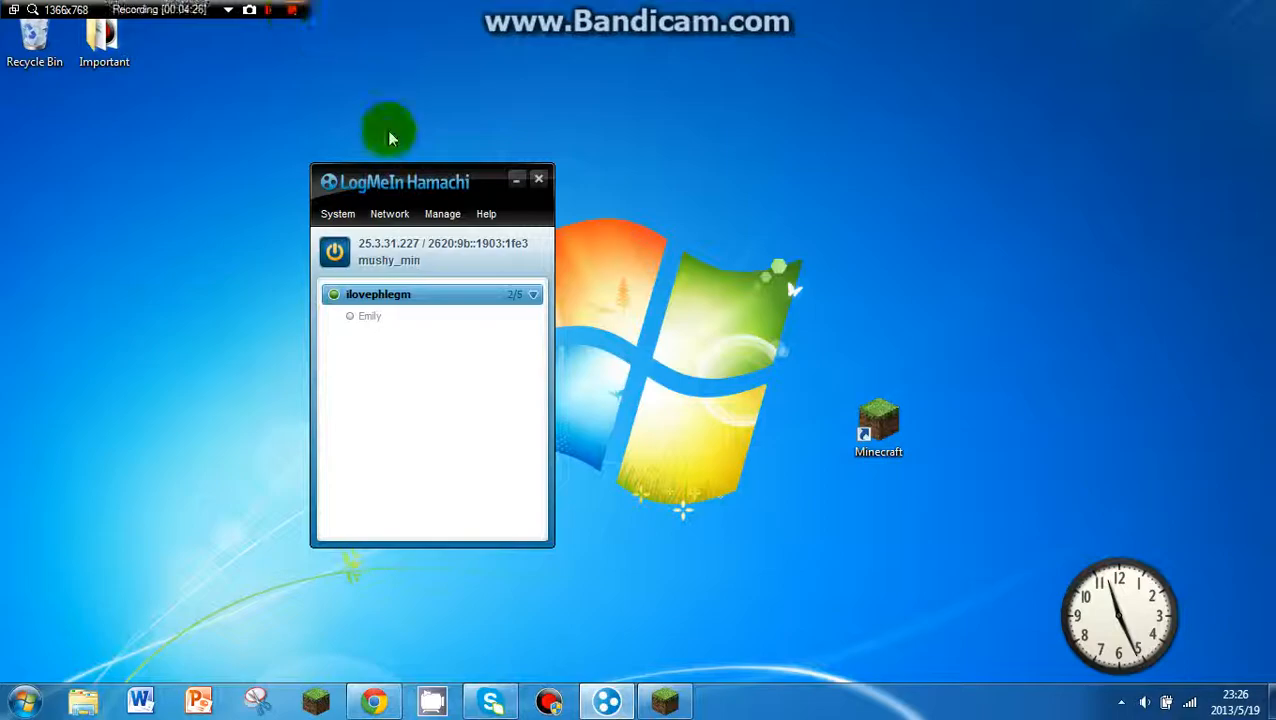